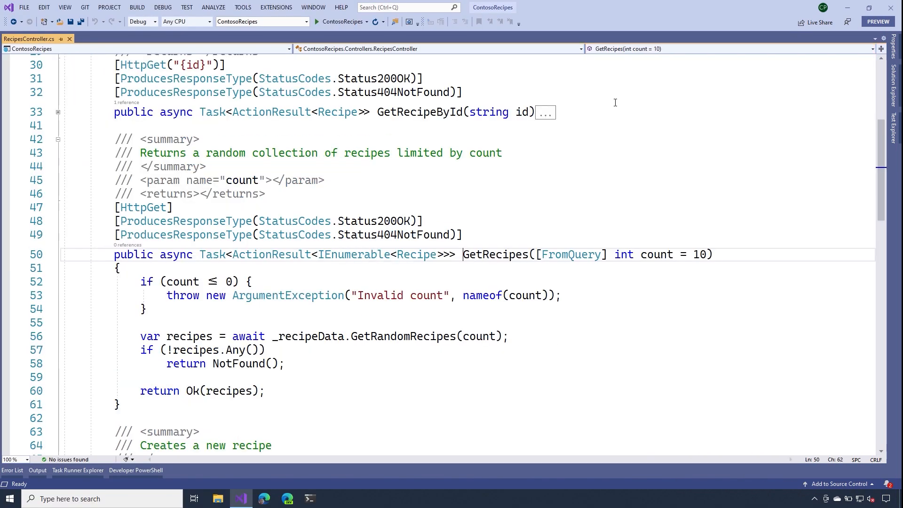
- Show the ContosoRecipes solution tree with its ConsoleApp1 and ContosoRecipes projects
double_click(495, 254)
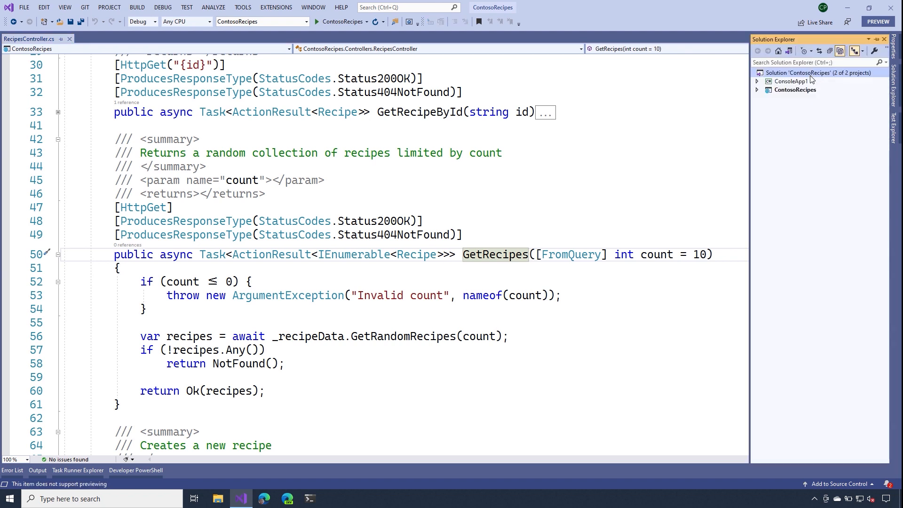
- Add an xUnit Test Project (.NET Core) named ContosoRecipes.Tests to the solution
right_click(819, 72)
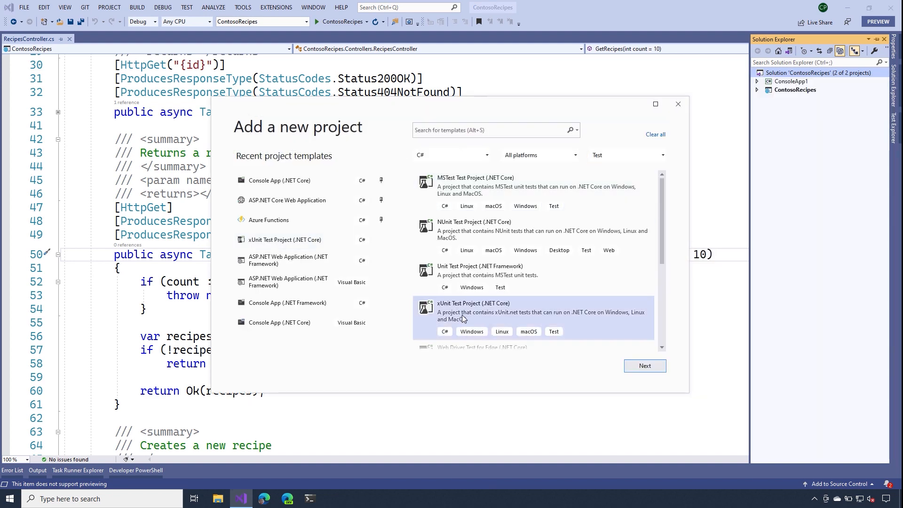
left_click(644, 366)
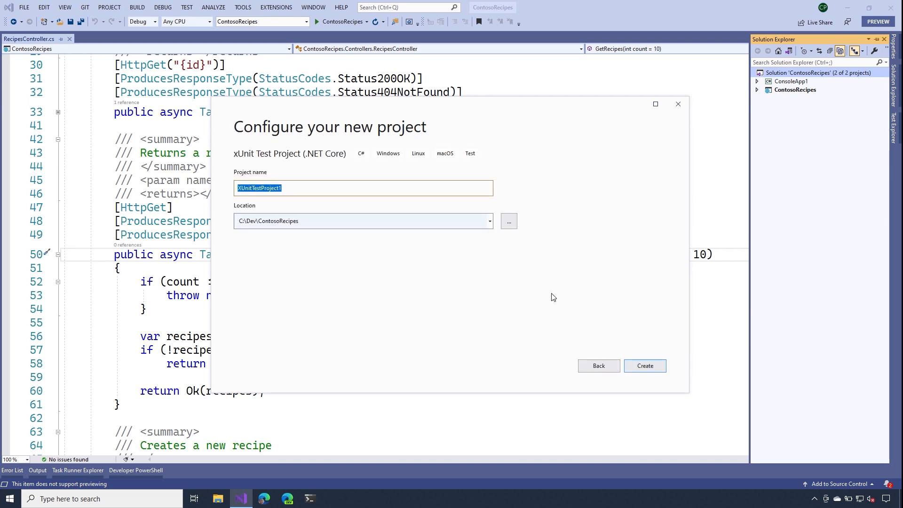
type("ContosoRecipe")
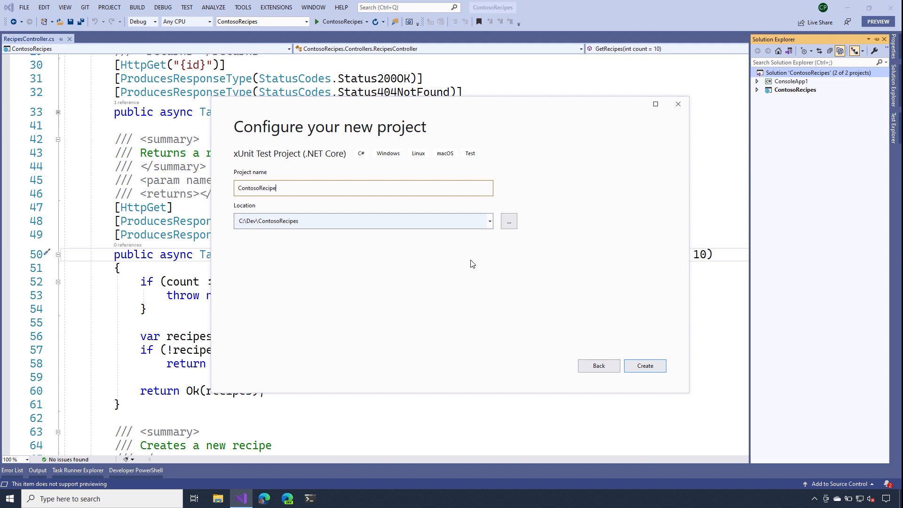
type("s.")
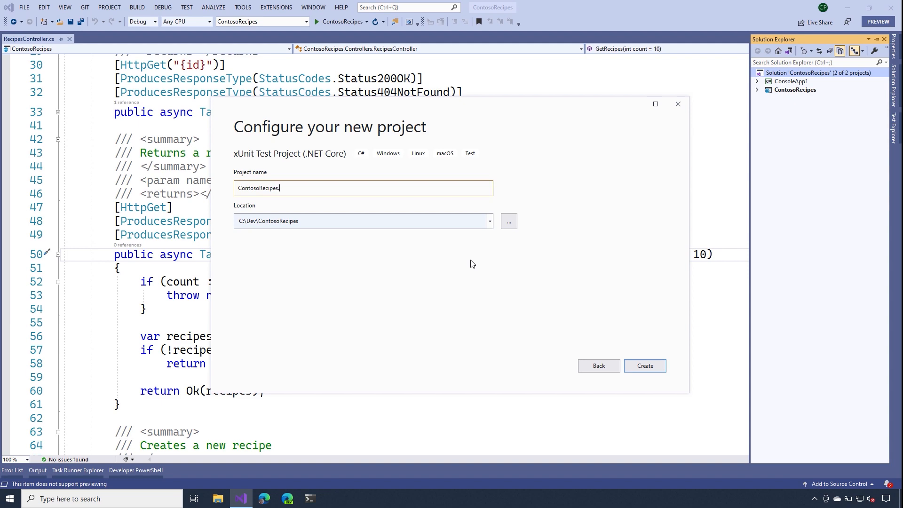
left_click(644, 366)
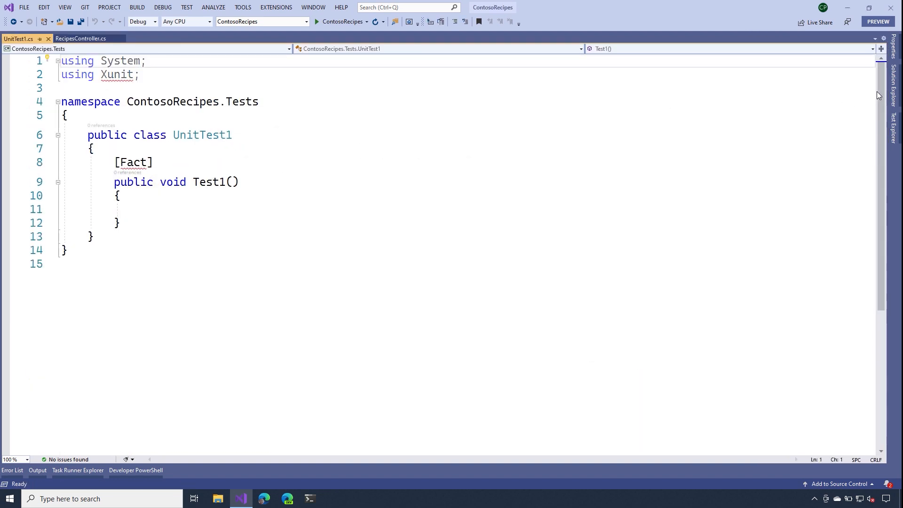
- Switch the ContosoRecipes.Tests target framework from .NET Core 3.1 to .NET 5.0
right_click(800, 98)
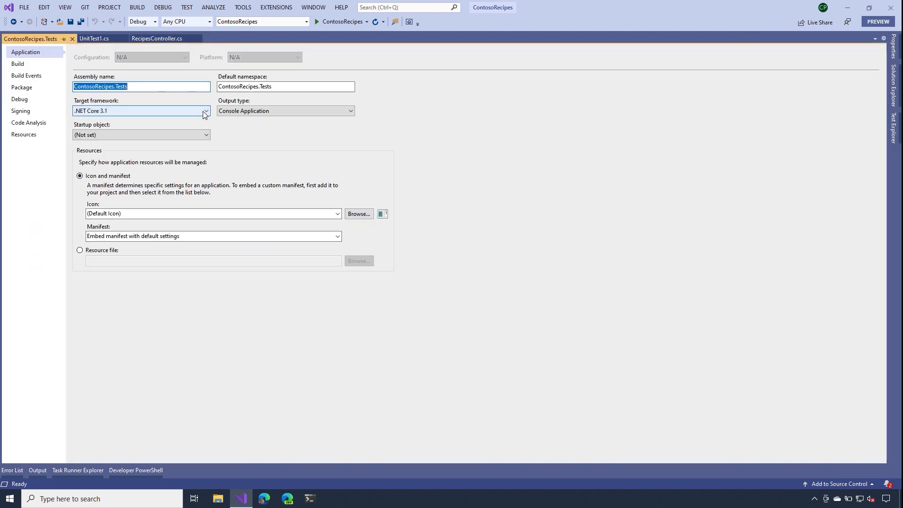
left_click(205, 111)
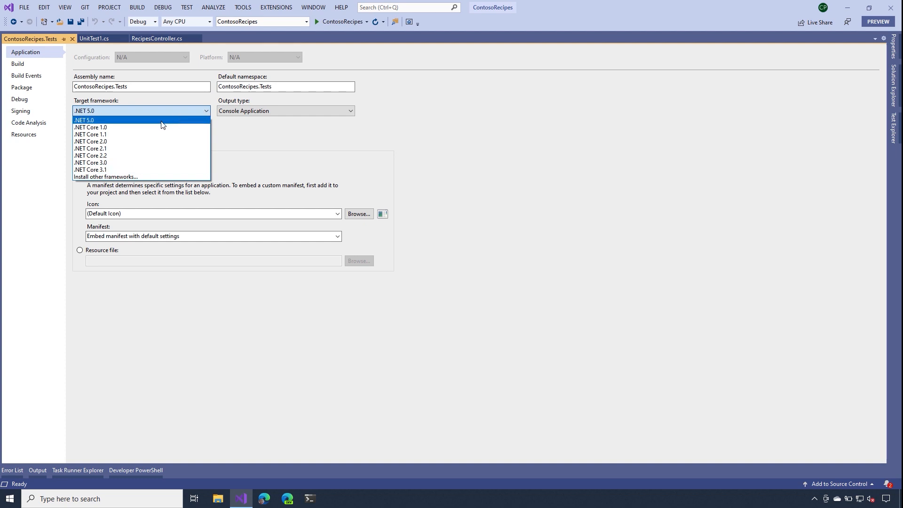
left_click(85, 120)
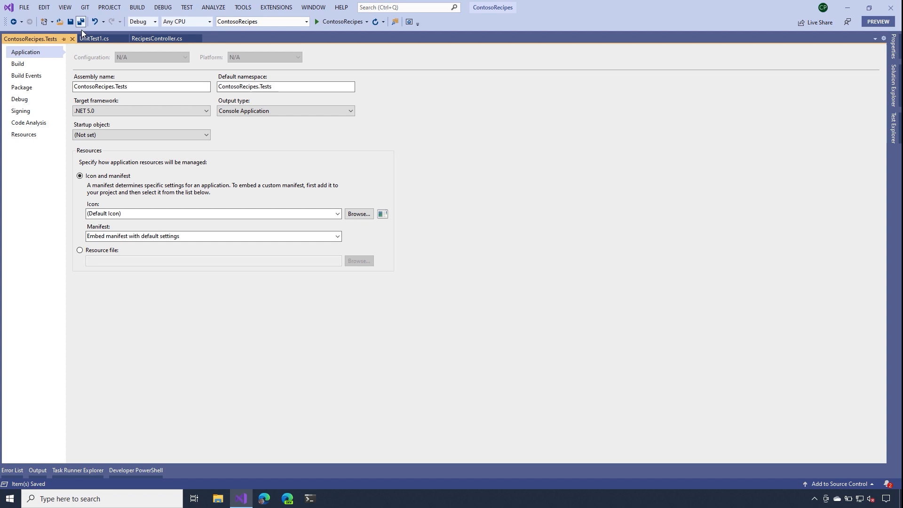
- Rename the UnitTest1 test class to RecipesControllerTests
left_click(94, 38)
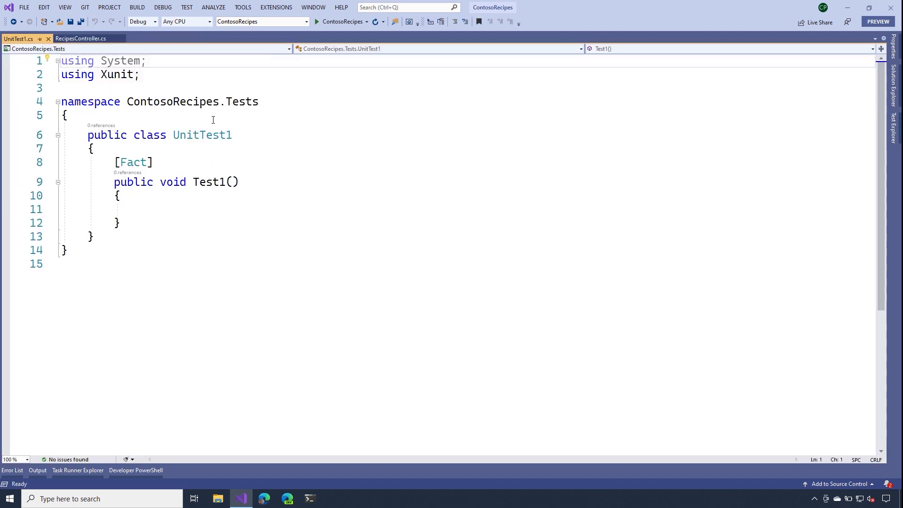
right_click(201, 135)
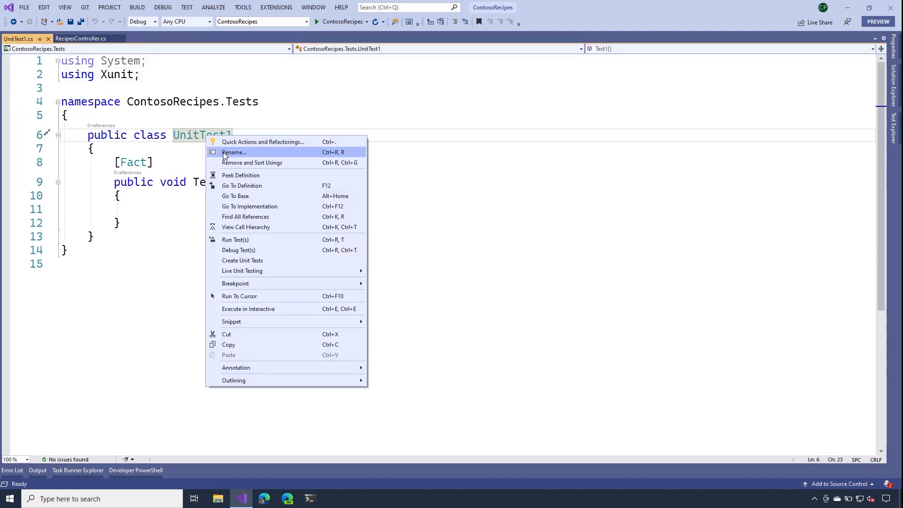
left_click(233, 152)
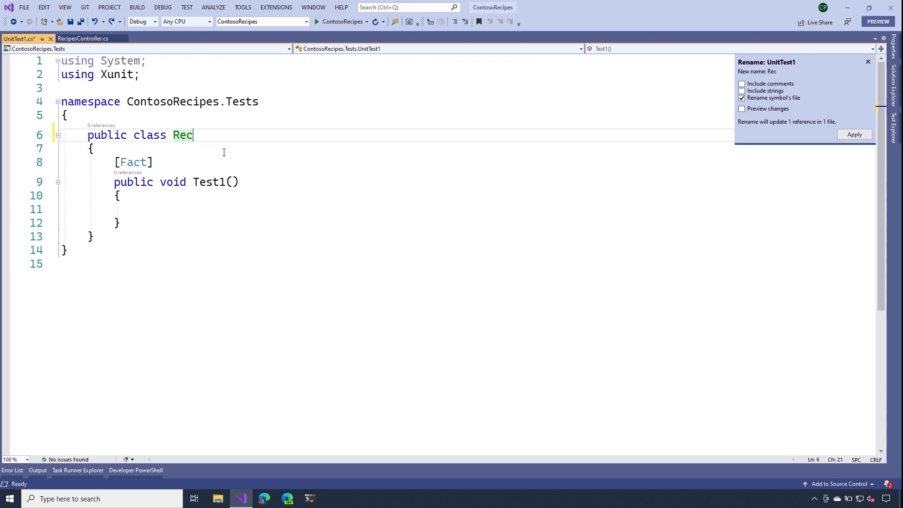
- Rename the Test1 method to GetRecipes_Returns_The_Correct_Number_Of_Recipes
right_click(210, 182)
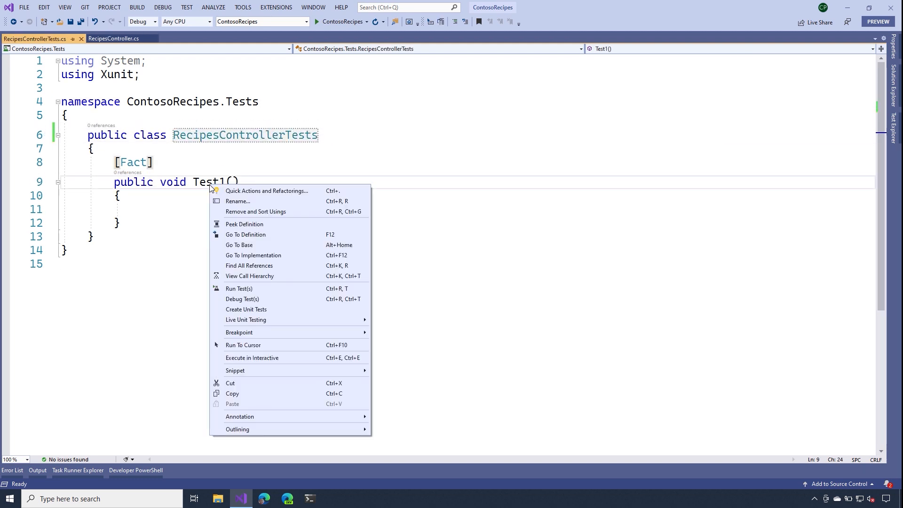
left_click(237, 201)
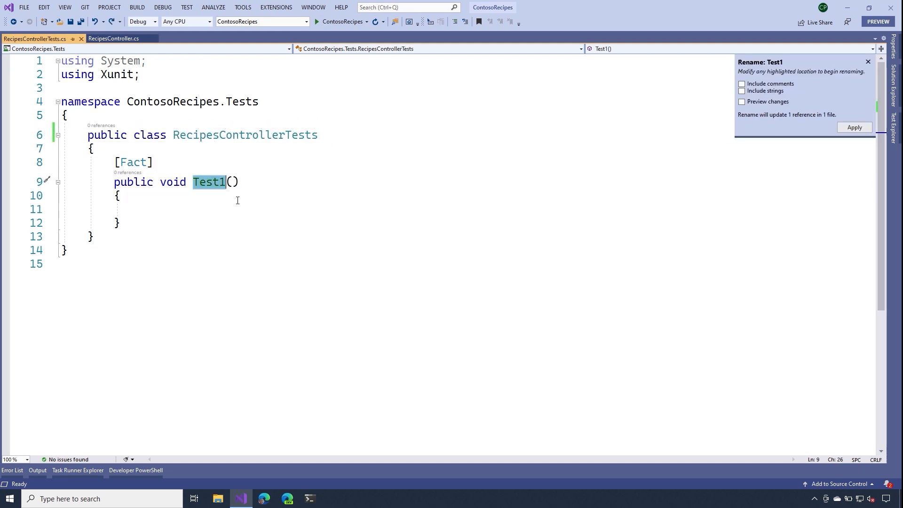
type("GetRecipes_Returns_The_Correct_Number_Of_Recipes")
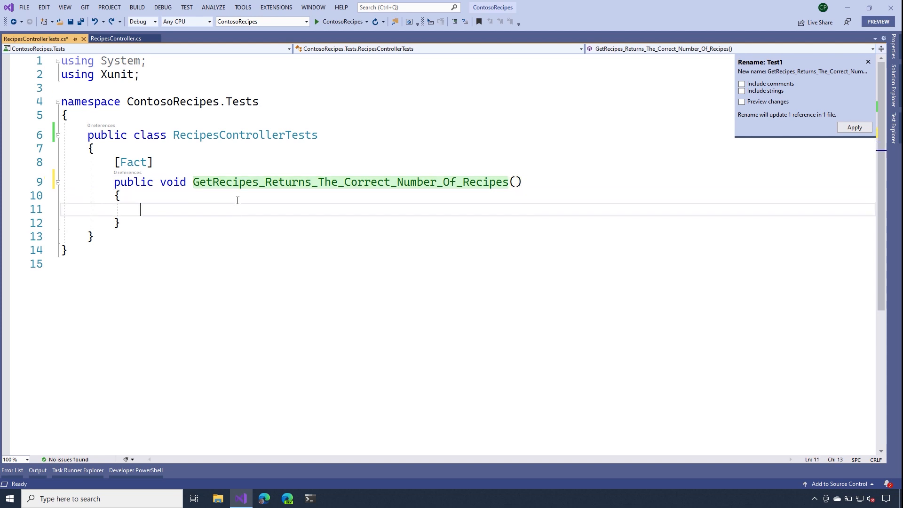
- Add Arrange, Act, Assert comments and declare var controller = new RecipesController()
type("// Arrange")
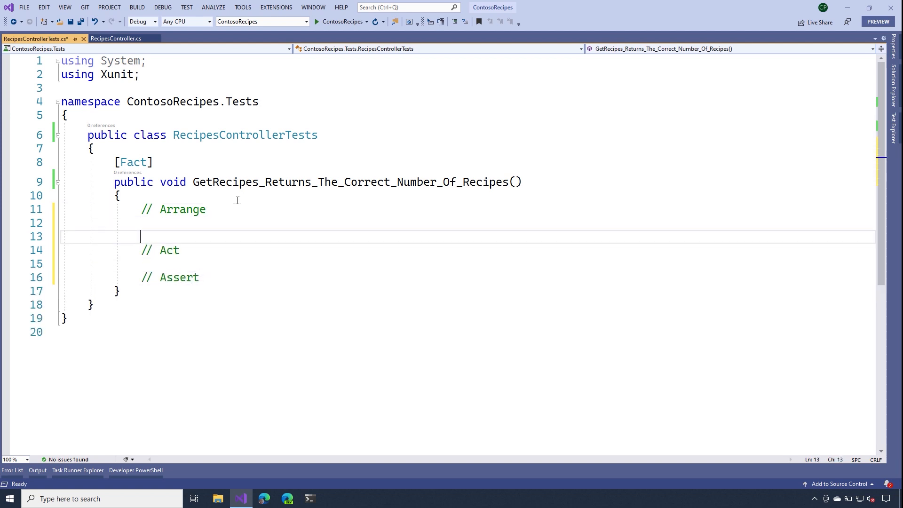
type("var c")
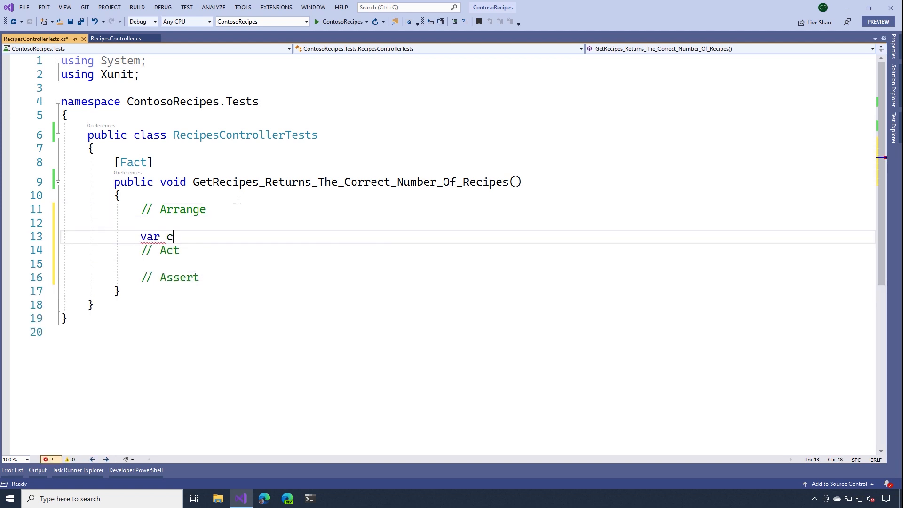
type("ontroller")
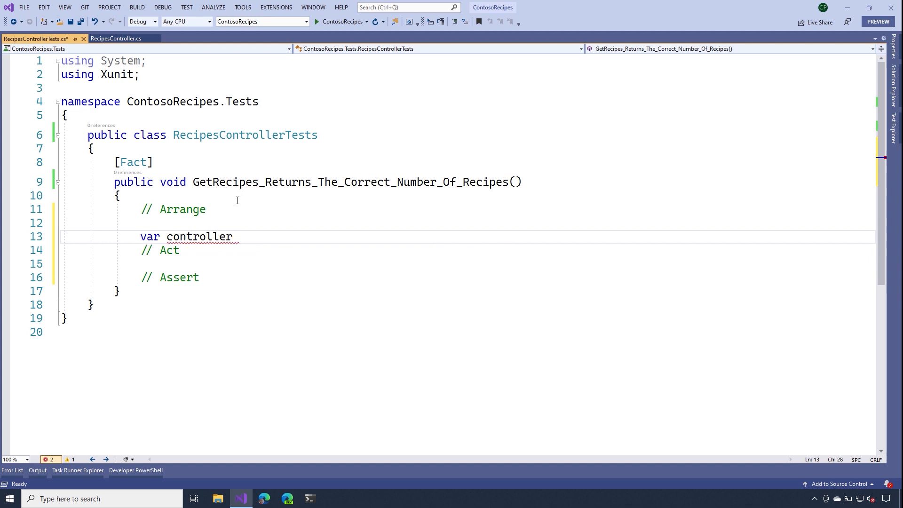
type("= new RecipesController();")
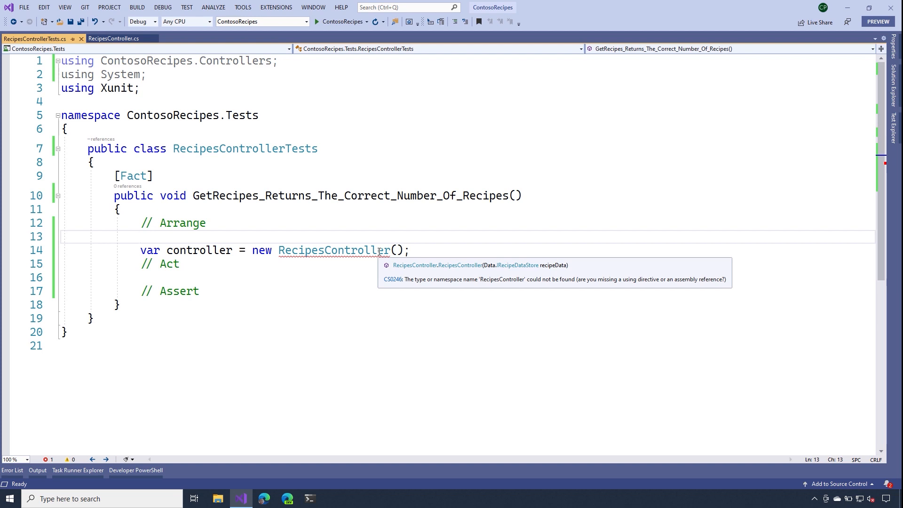
left_click(141, 236)
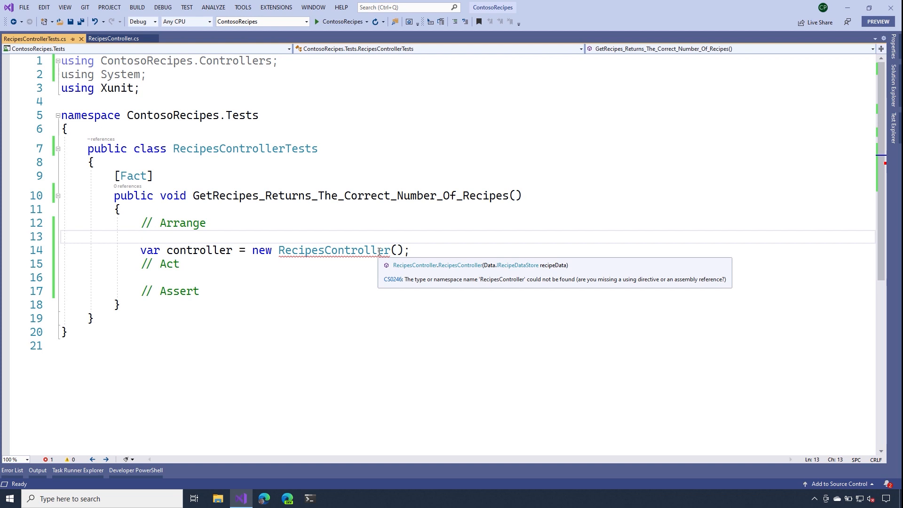
left_click(140, 236)
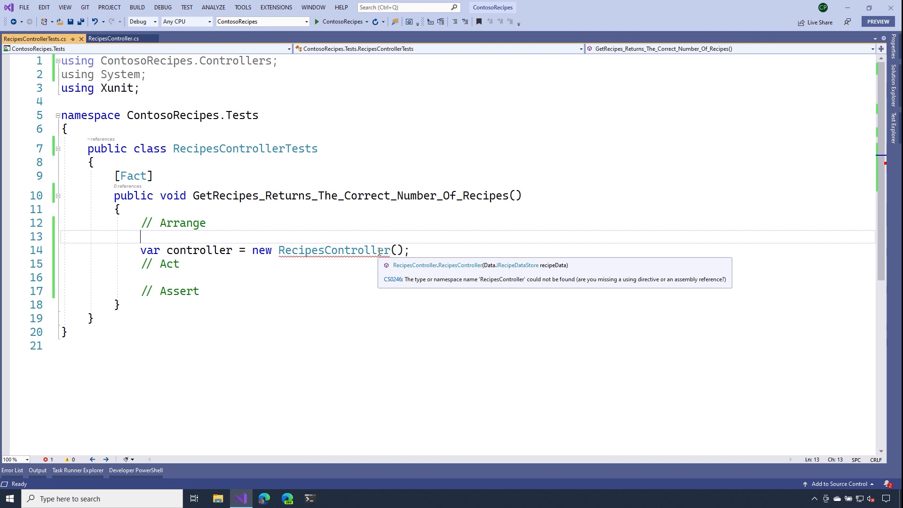
- Install the FakeItEasy NuGet package into the ContosoRecipes.Tests project
left_click(894, 86)
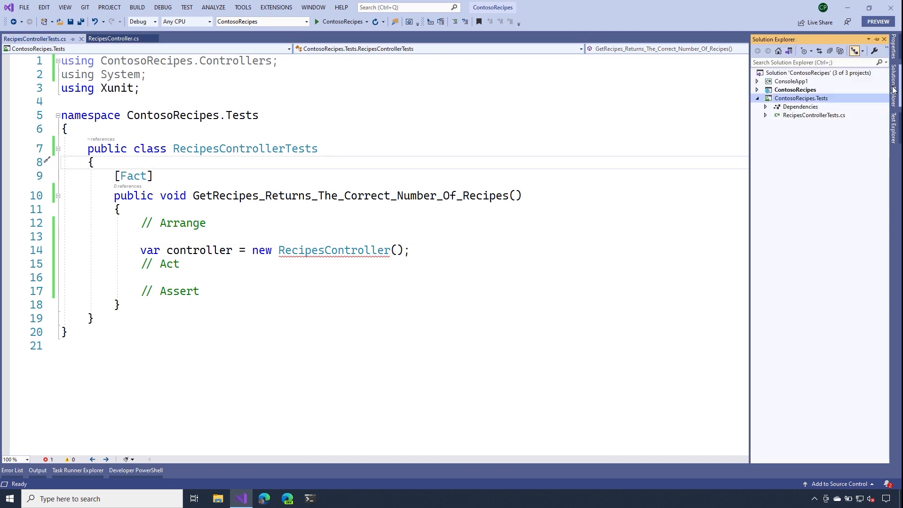
right_click(800, 107)
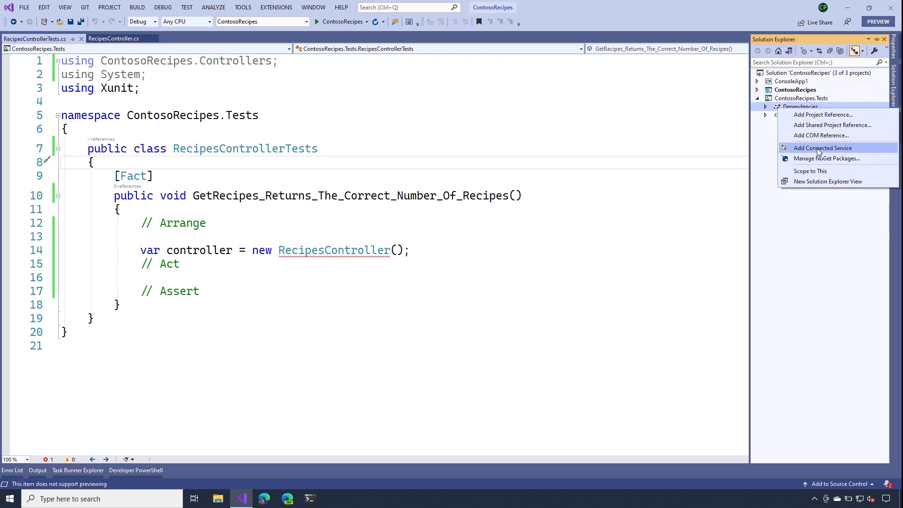
left_click(827, 158)
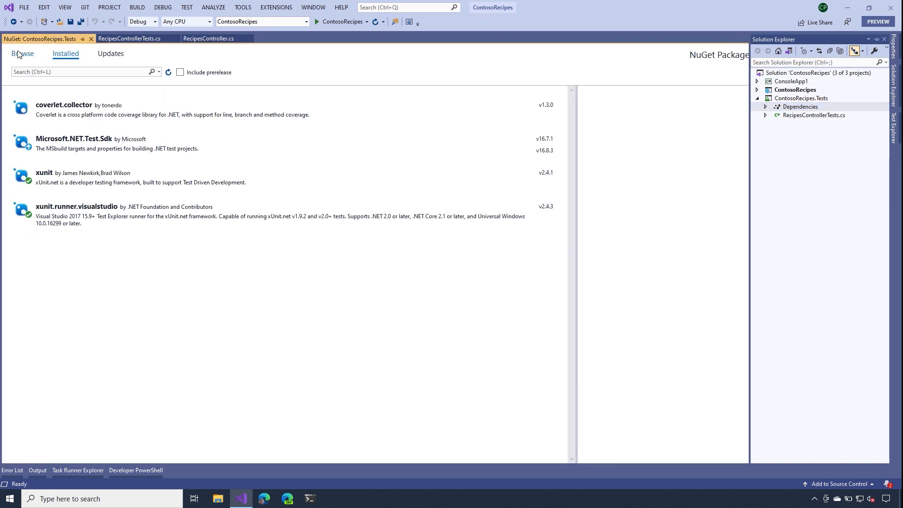
left_click(22, 53)
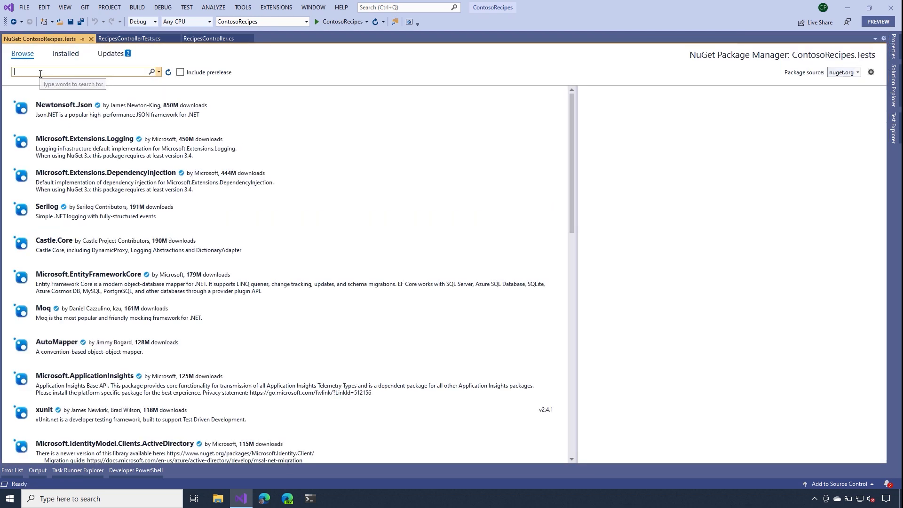
type("fakeiteasy")
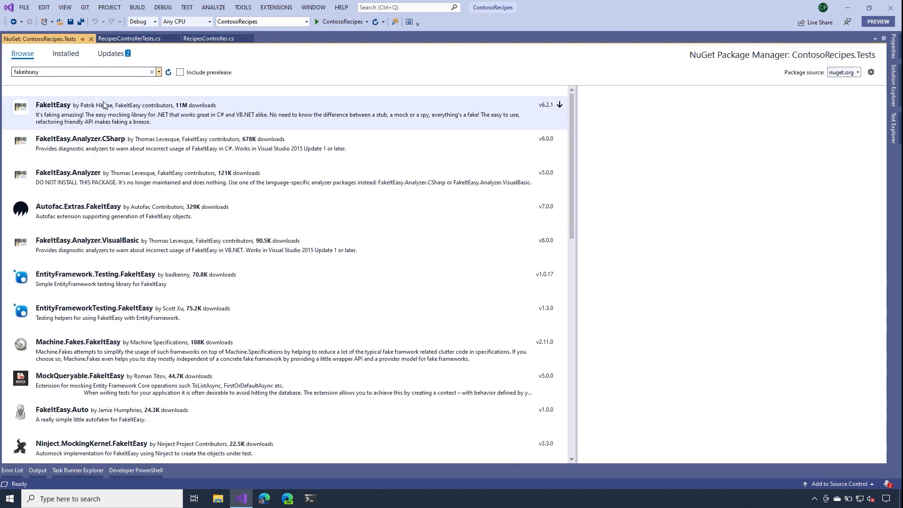
left_click(52, 104)
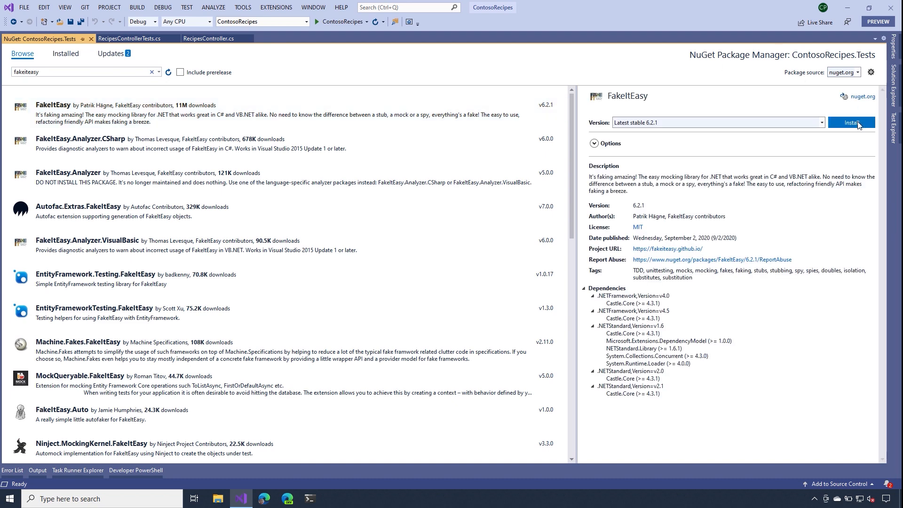
left_click(852, 123)
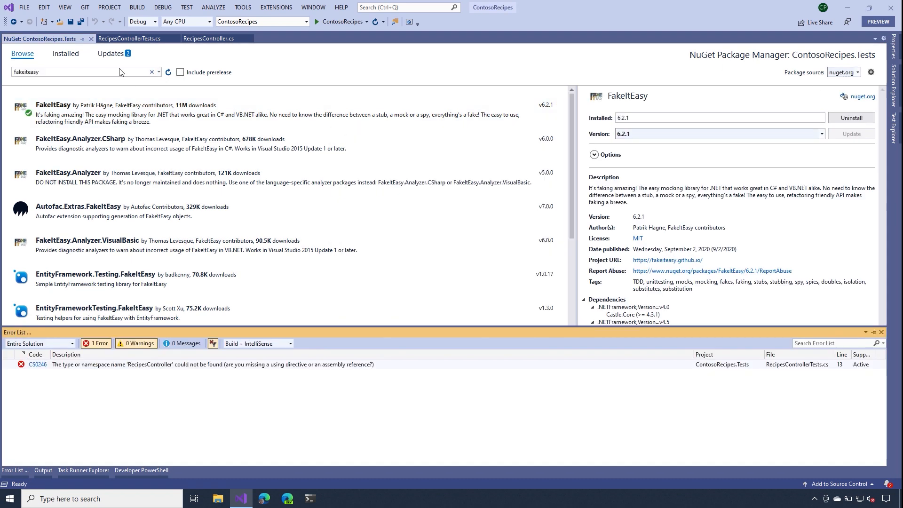
- Check the Updates tab, clear the package search, and close NuGet Package Manager
left_click(110, 53)
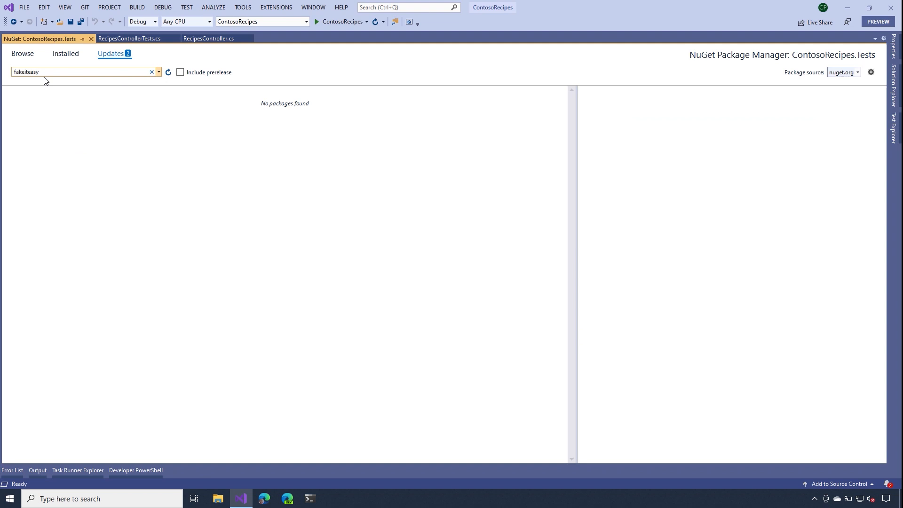
left_click(151, 72)
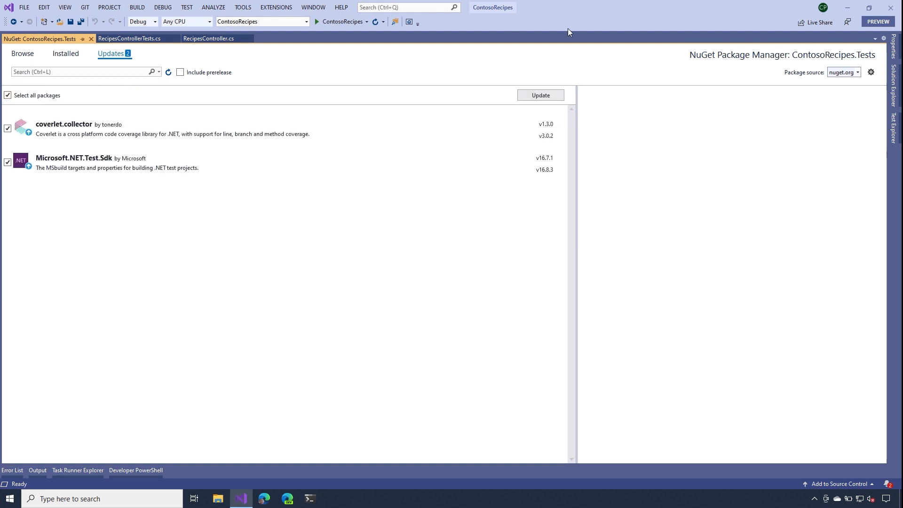
left_click(539, 95)
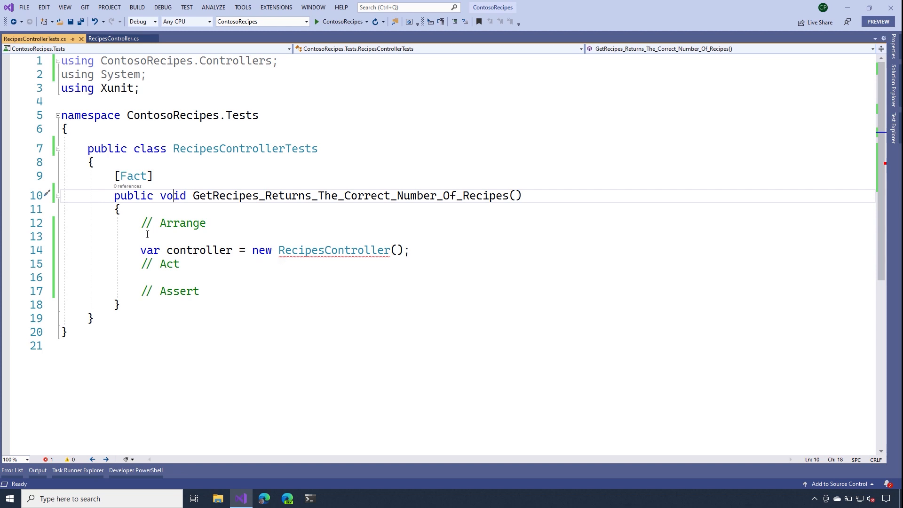
- Create dataStore = A.Fake<IRecipeDataStore>(), import FakeItEasy, and pass it to RecipesController
left_click(149, 237)
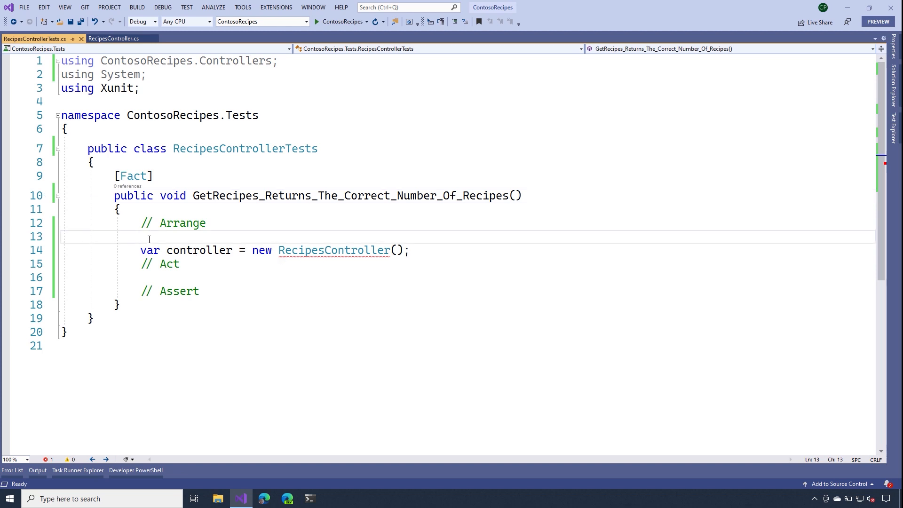
type("var")
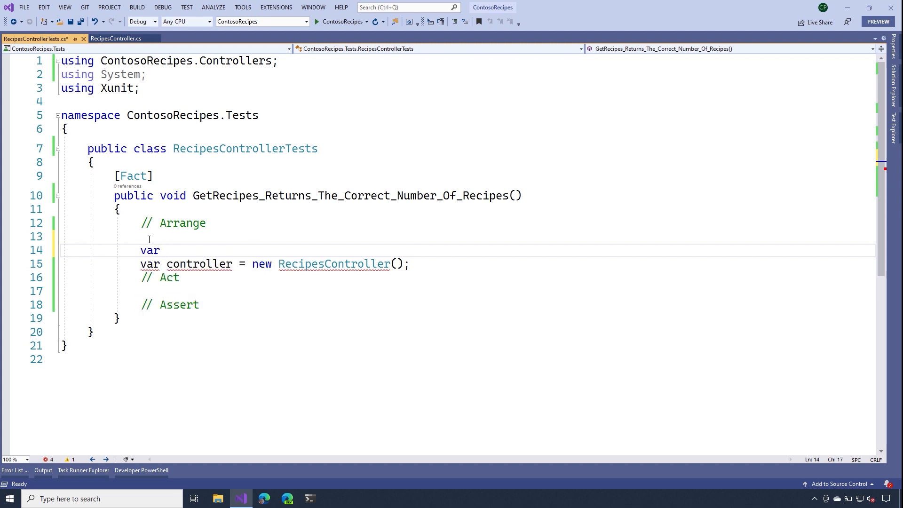
type("data")
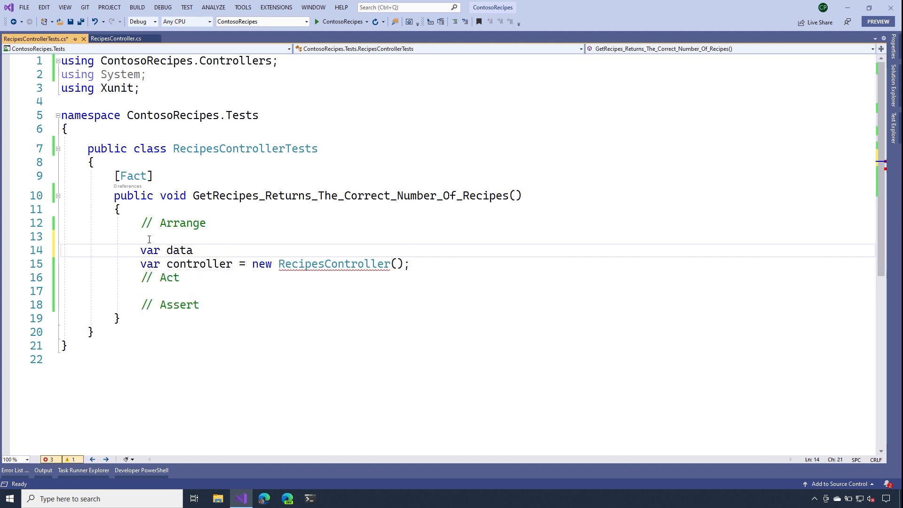
type("Store = A")
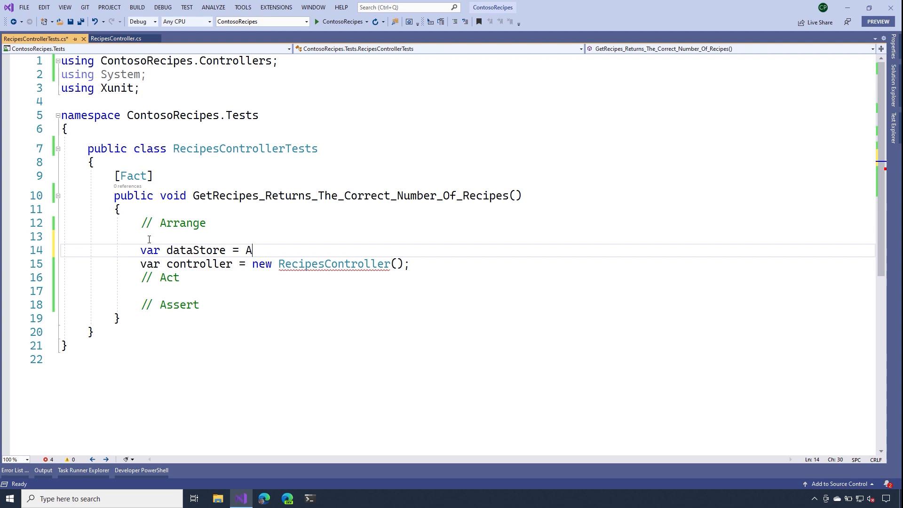
type(".Fake")
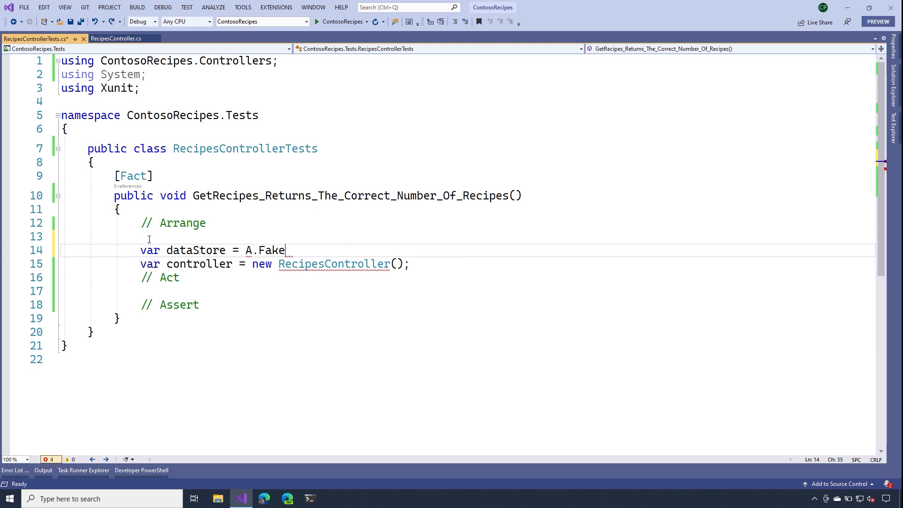
type("<>")
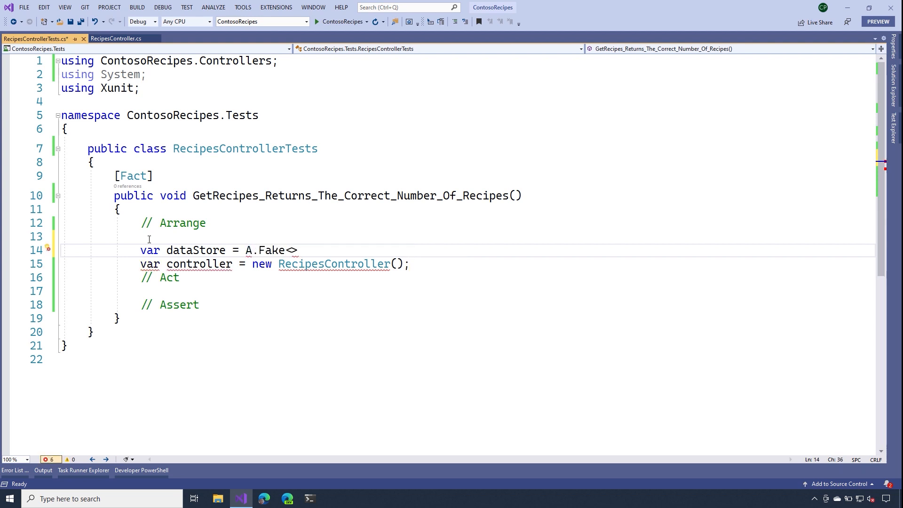
type("IRecipeDataStore")
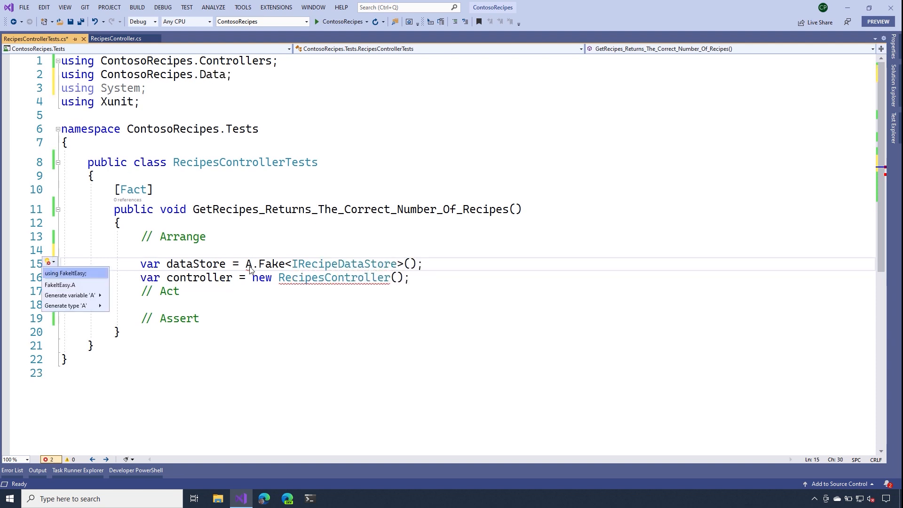
left_click(65, 273)
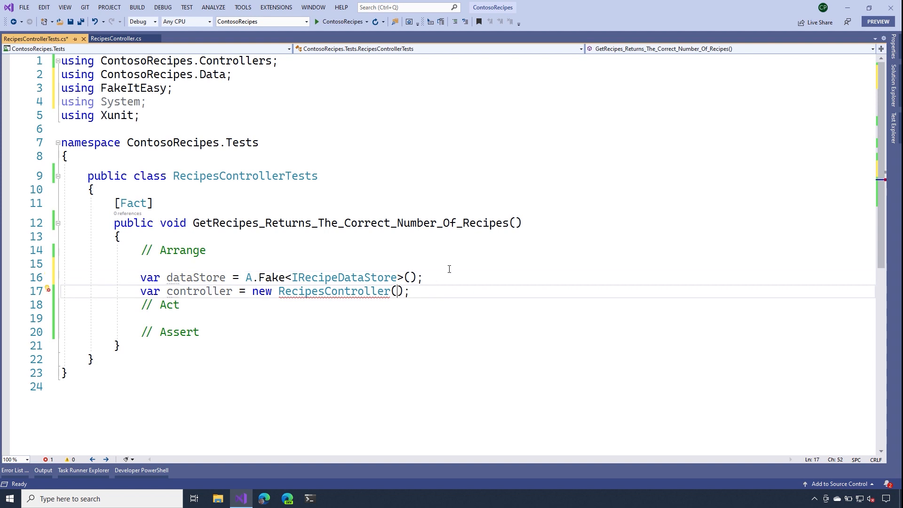
type("dataStore")
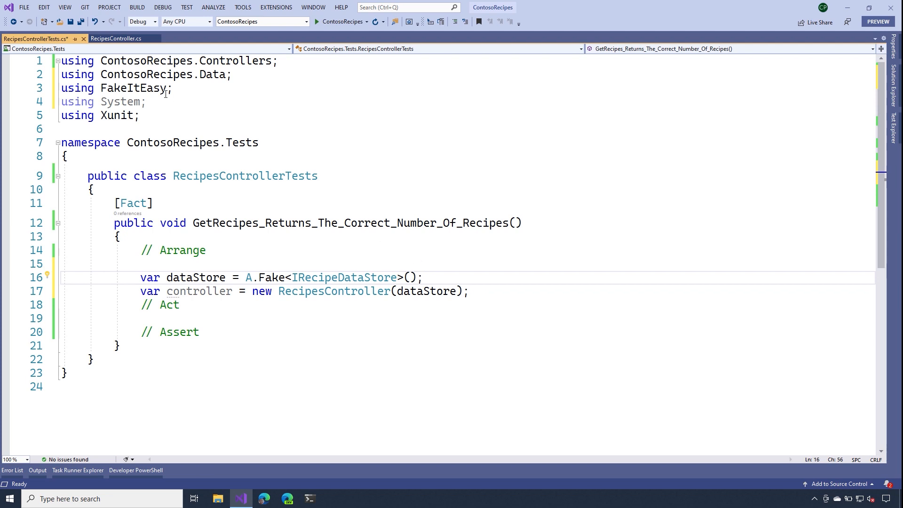
- Review GetRecipes, then add int count = 5 and stub dataStore.GetRandomRecipes(count) with Task.FromResult()
left_click(116, 38)
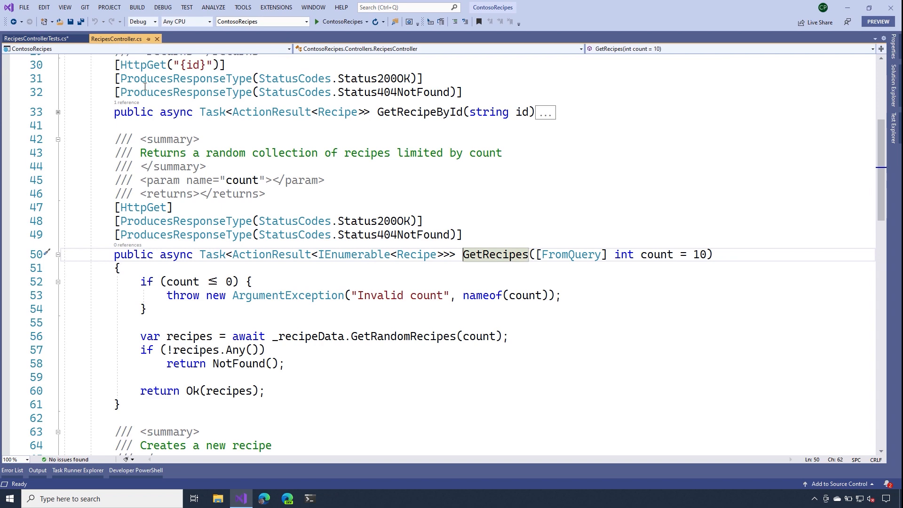
mouse_move(373, 336)
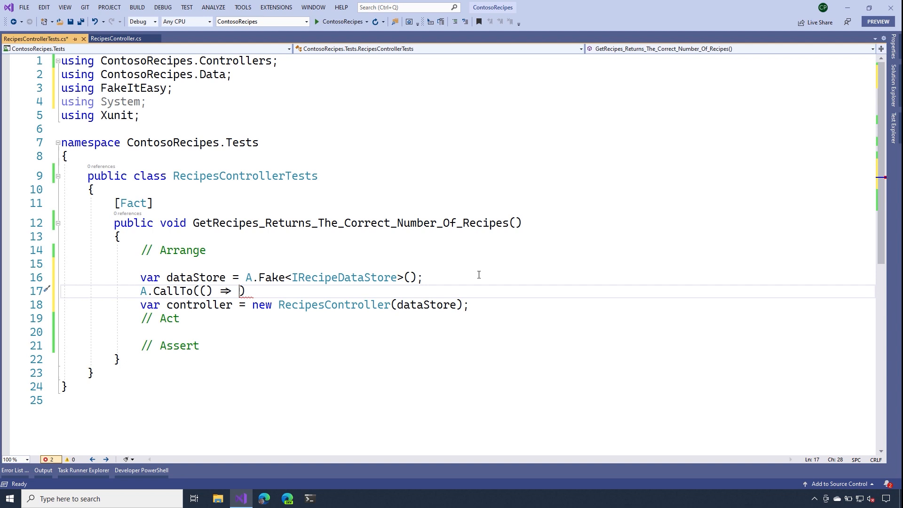
type("dataStore.GetRandomRecipes(")
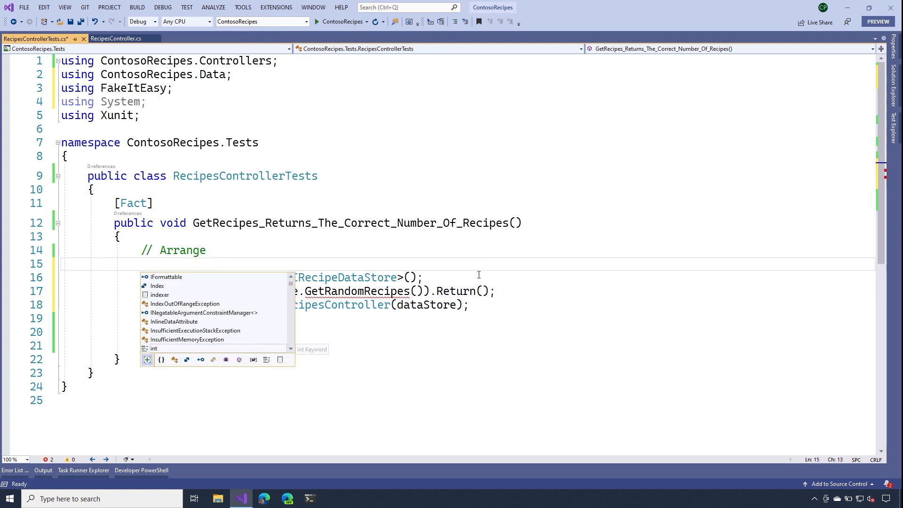
type("int count")
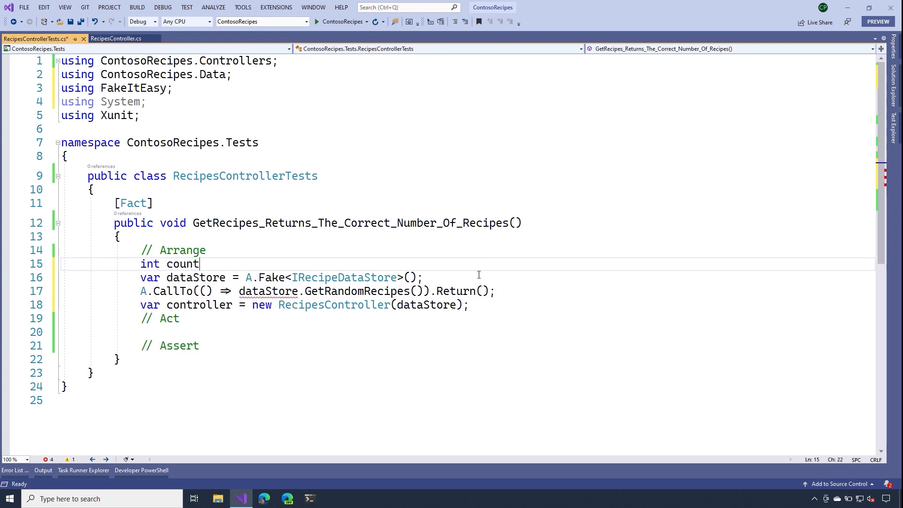
type("= 5;")
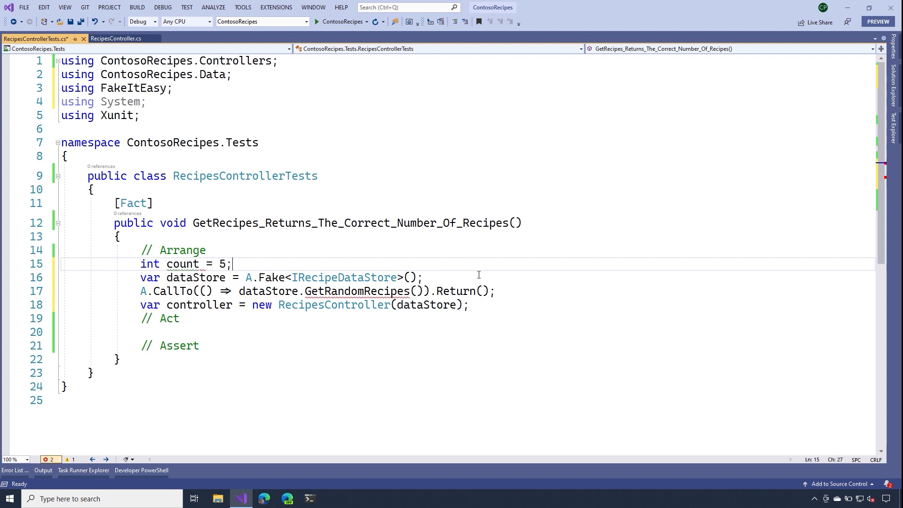
type("count")
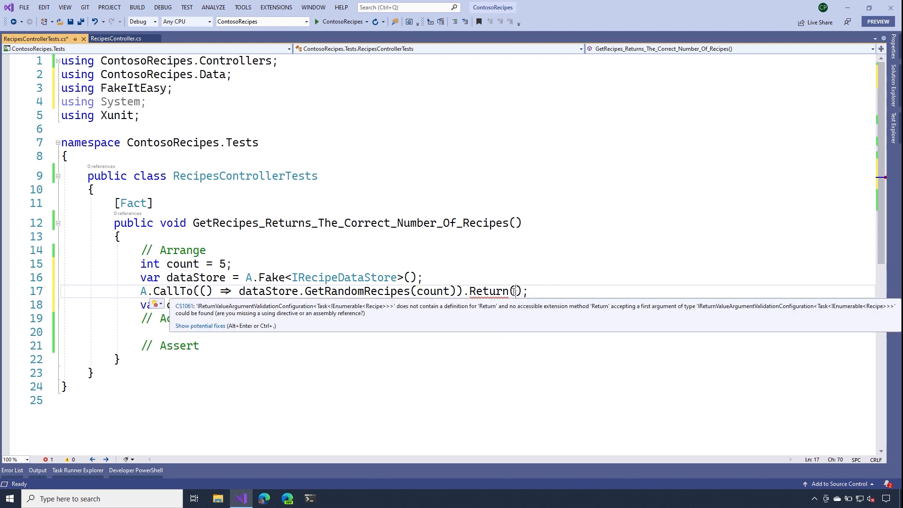
type("Task.FromResult(")
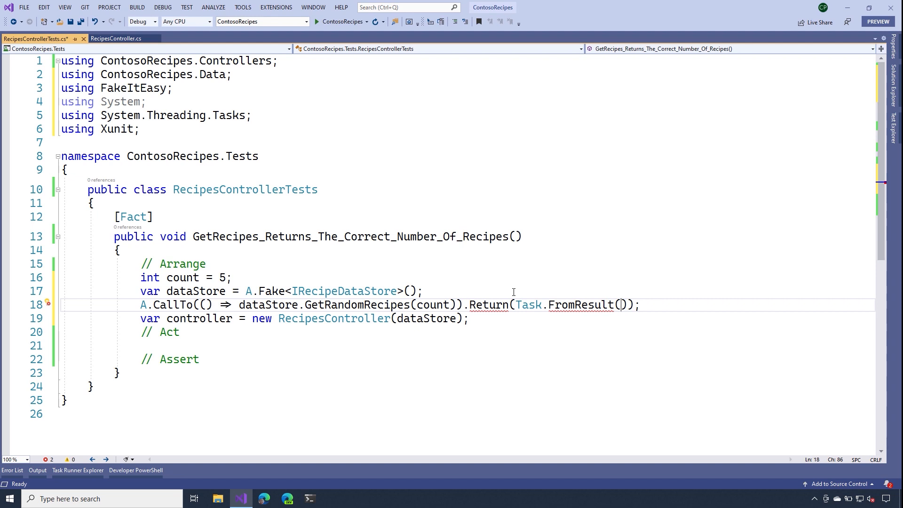
key("Enter")
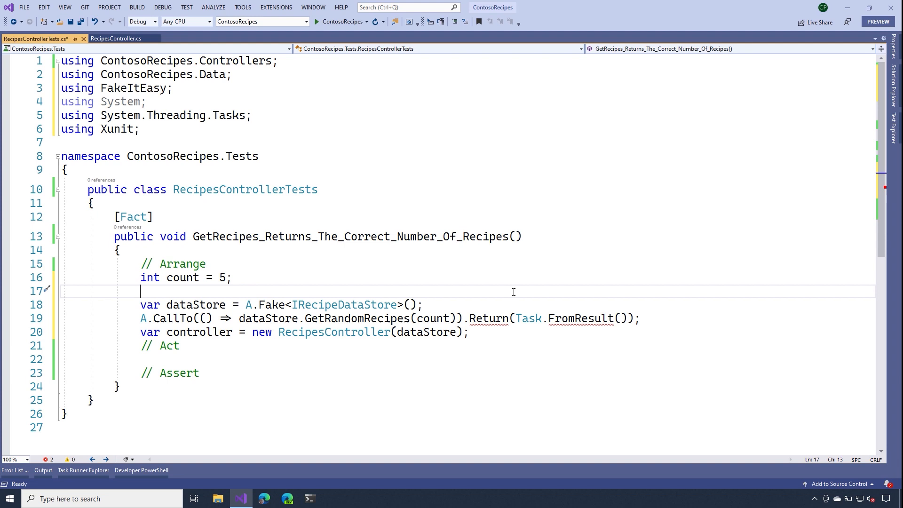
- Add fakeRecipes = A.CollectionOfDummy<Recipe>(count).AsEnumerable() and return Task.FromResult(fakeRecipes)
type("var fakeRe")
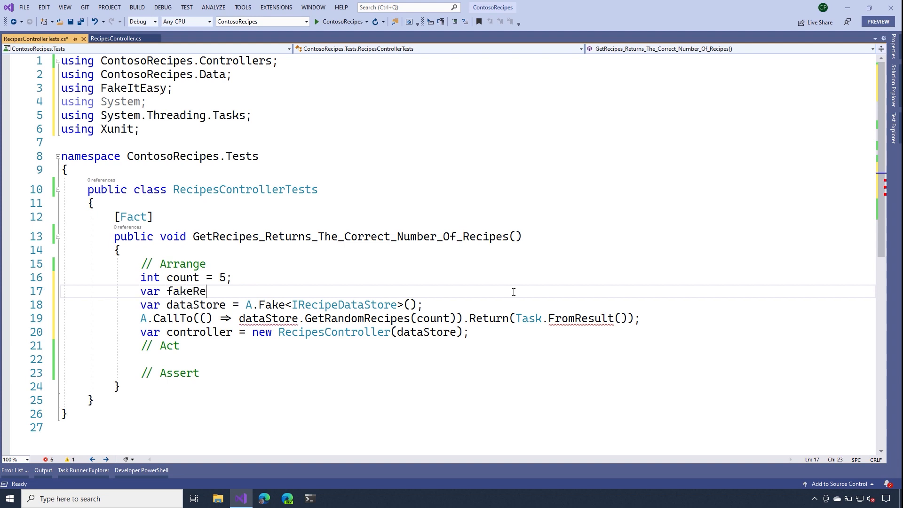
type("cipes = A.CollectionOfDummy<>")
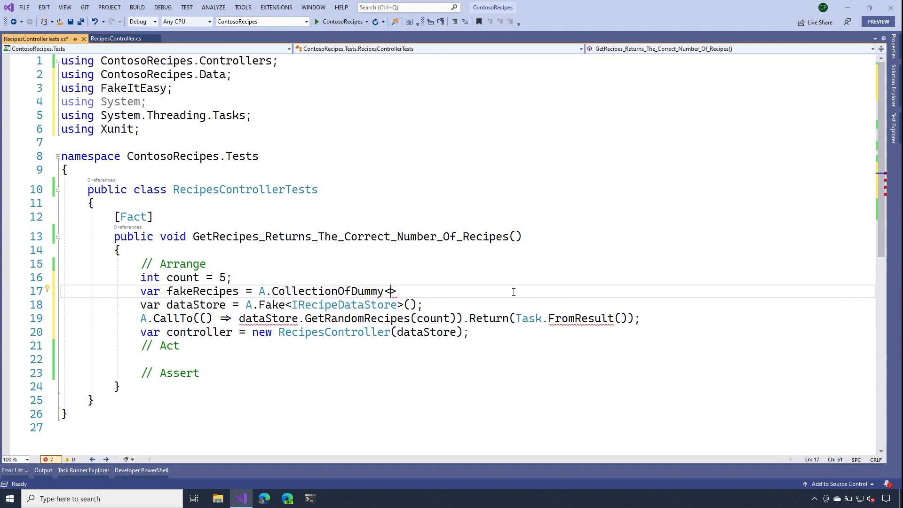
type("Recipe")
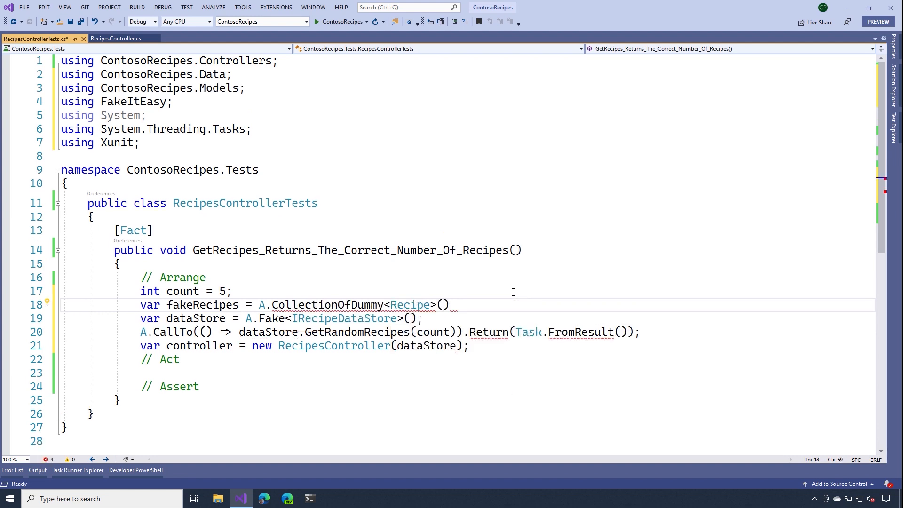
type("count")
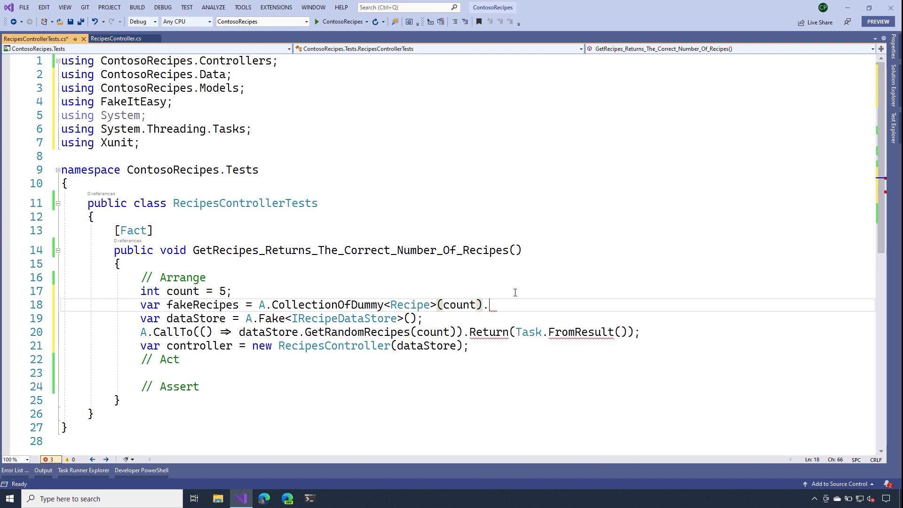
type("AsEnumerable(")
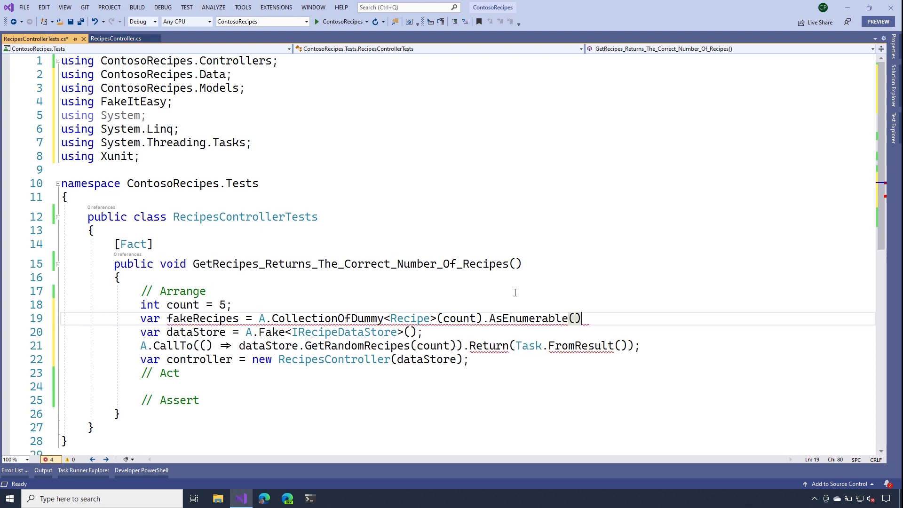
type(";")
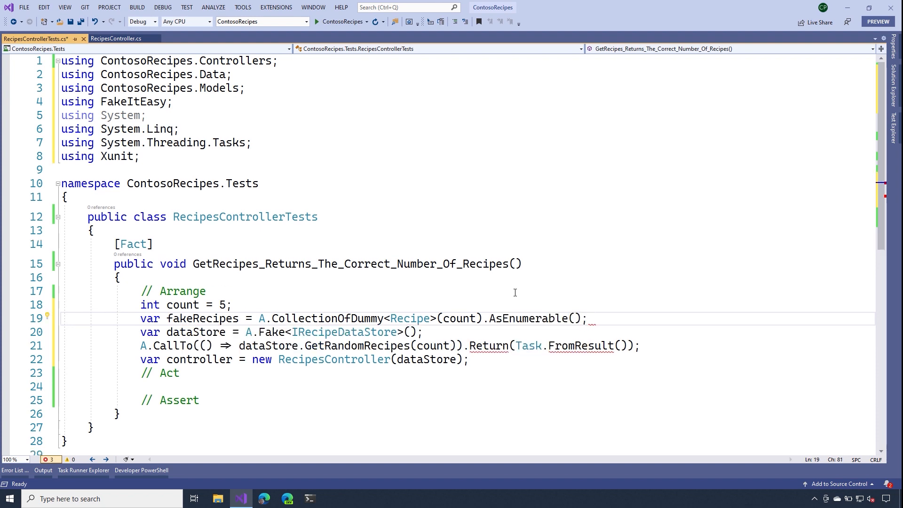
left_click(621, 346)
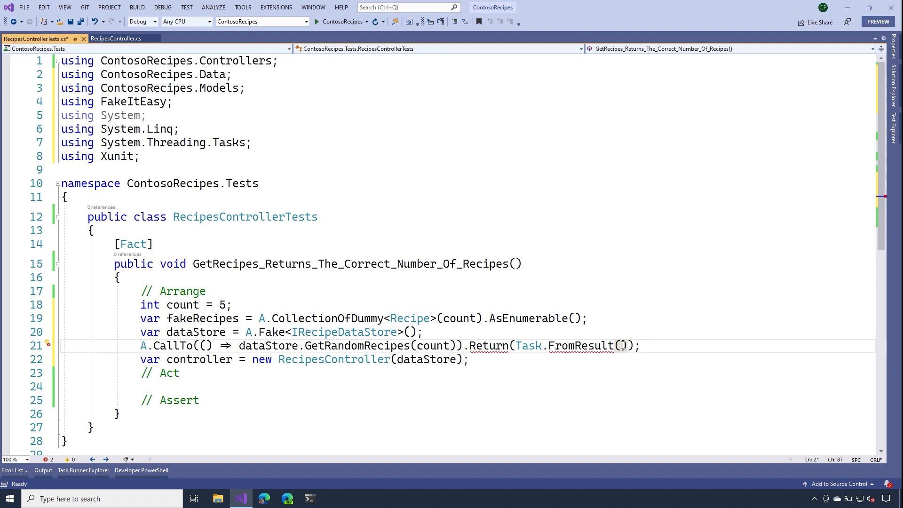
type("fakeRecipes")
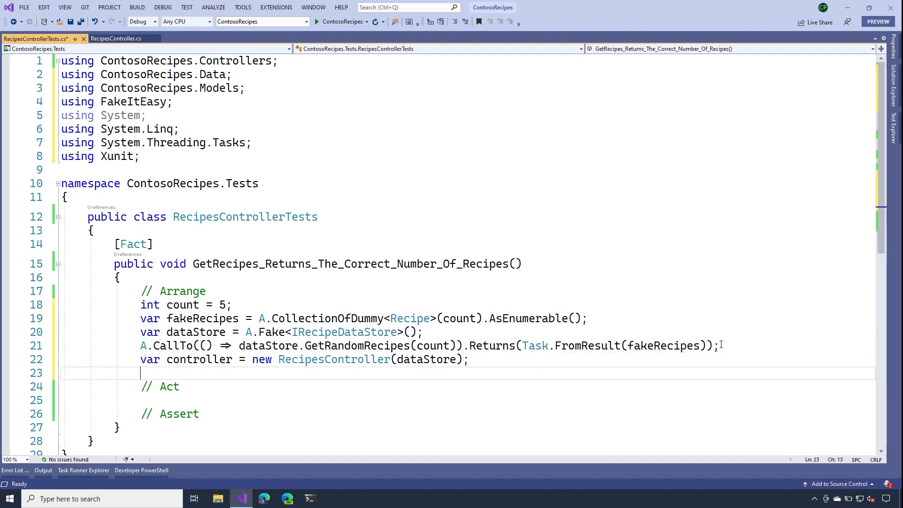
scroll("down", 3)
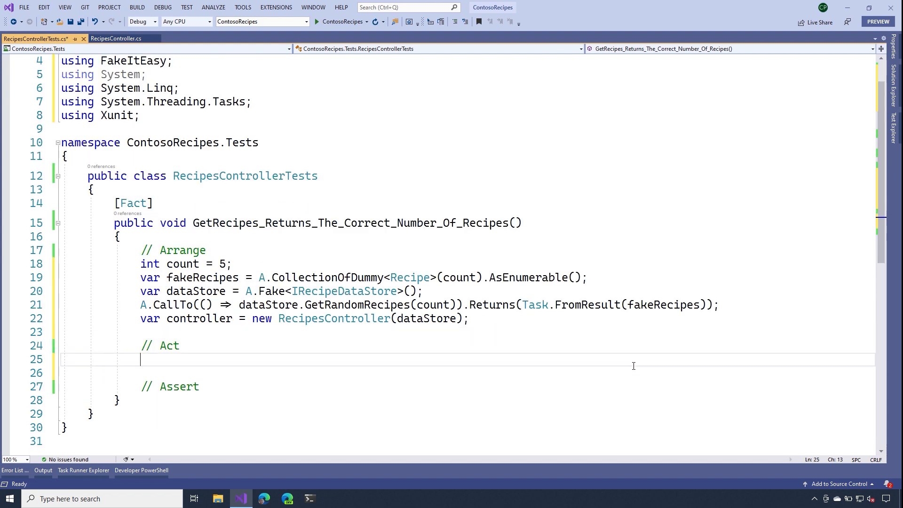
- Write var actionResult = await controller.GetRecipes(count); under the Act comment
type("controller.G")
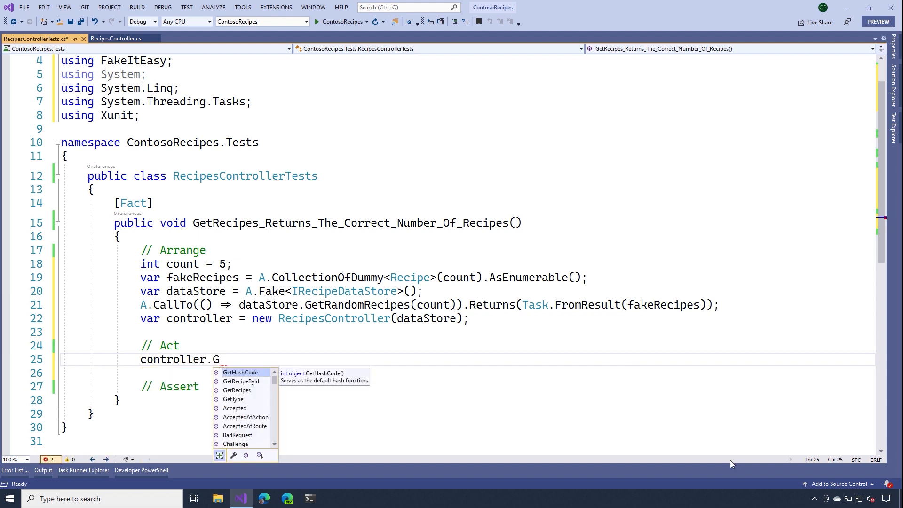
type("et")
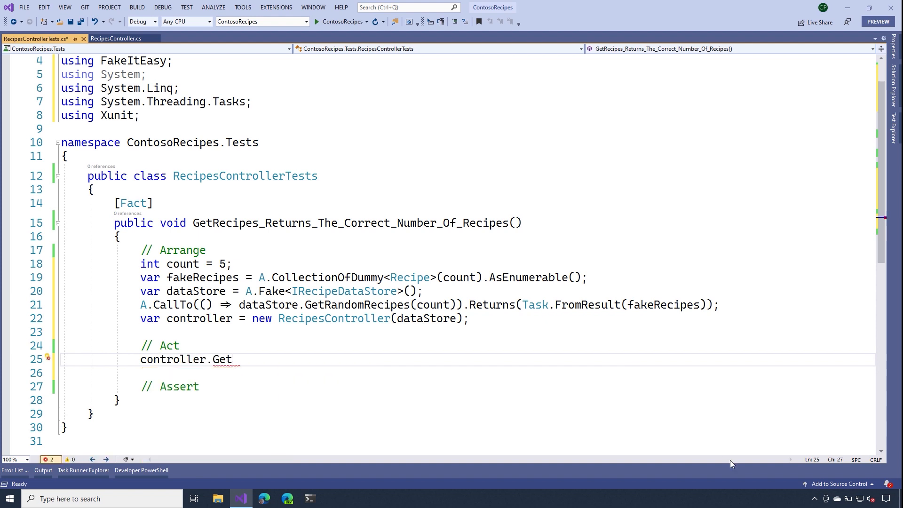
type("Recipes()")
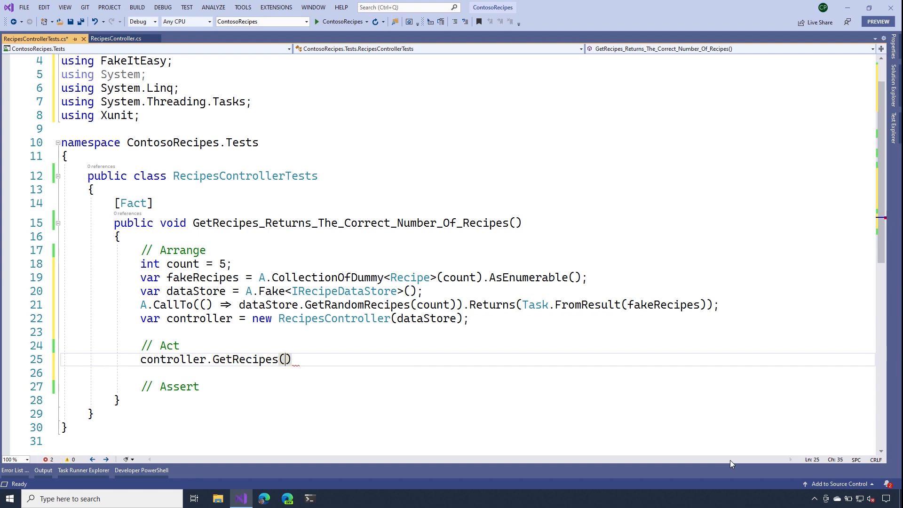
type("count;")
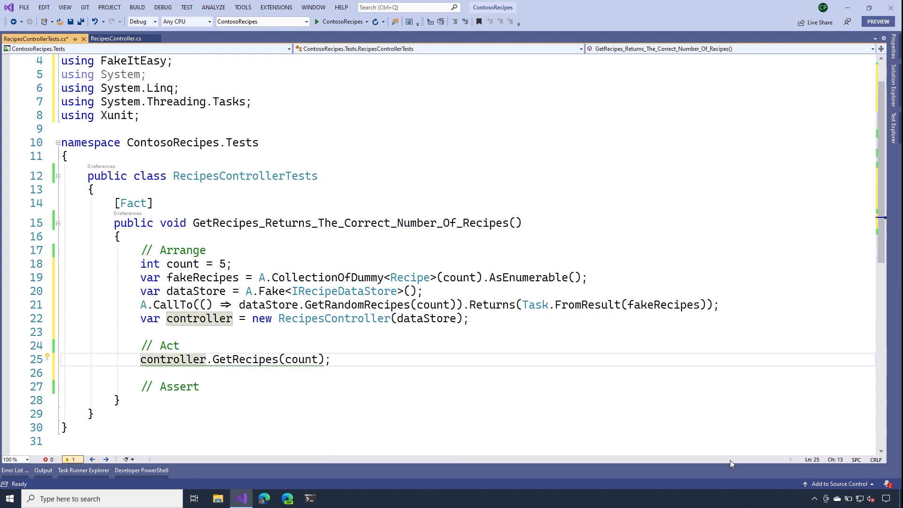
type("await")
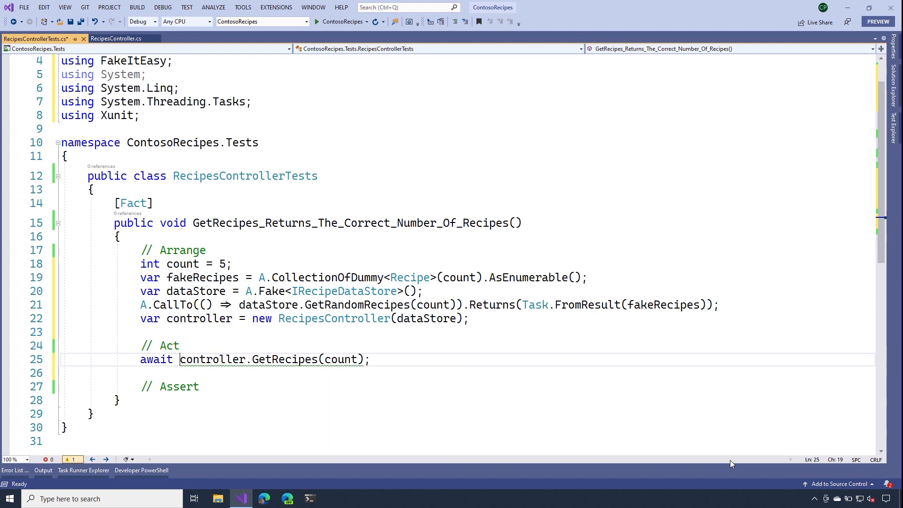
type("var")
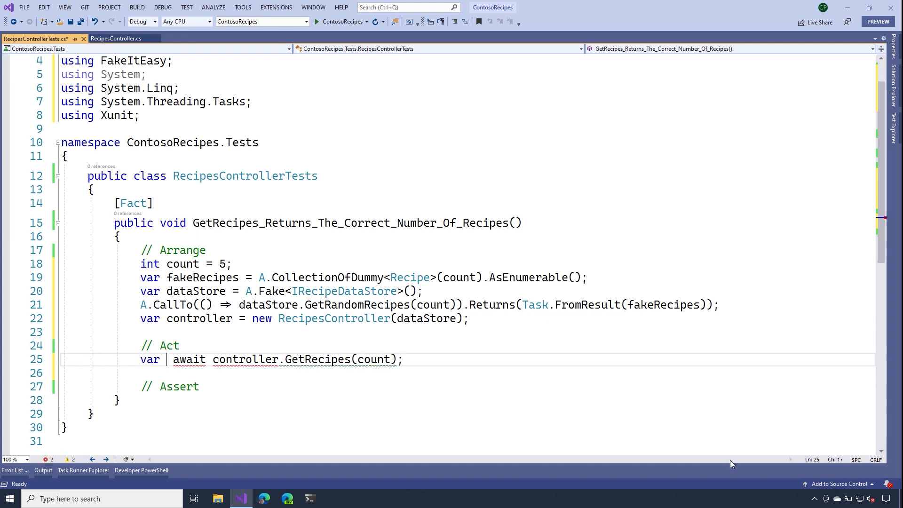
type("actionResult =")
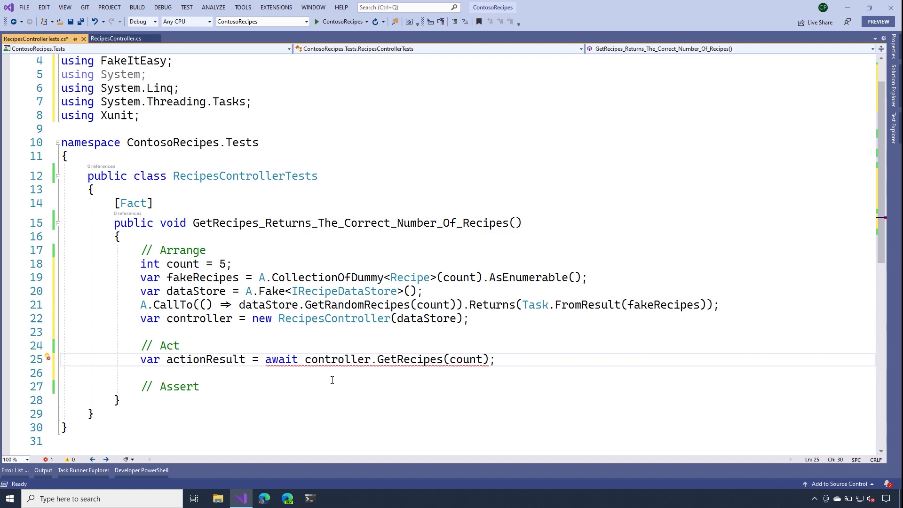
left_click(175, 223)
type("async Task")
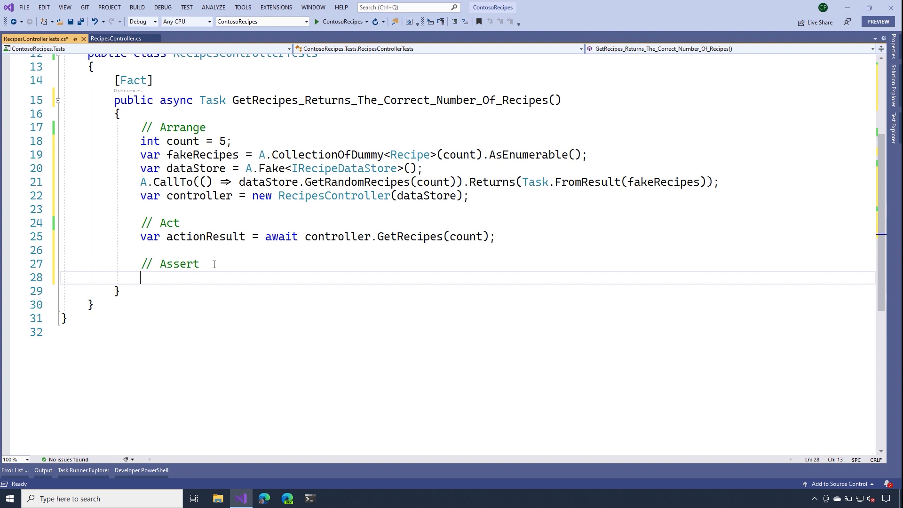
- Cast actionResult.Result to OkObjectResult in 'result', after checking GetRecipes' return type in RecipesController
type("var")
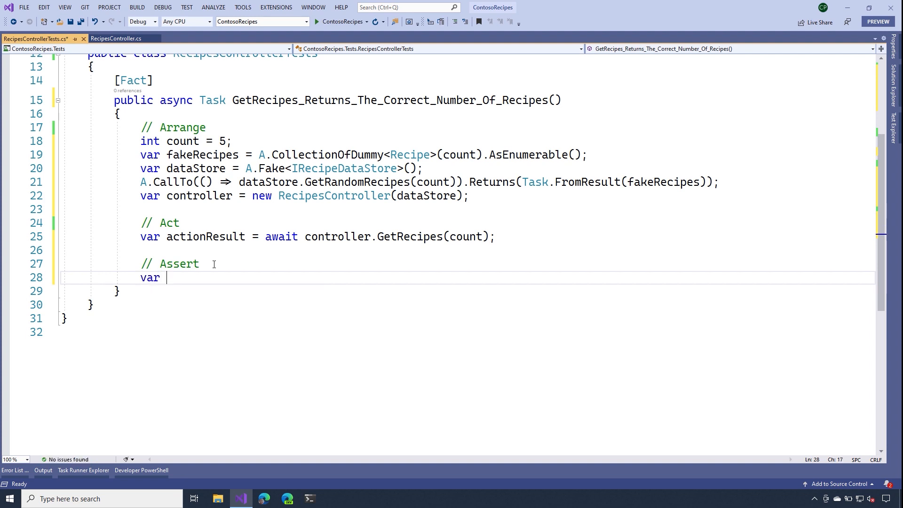
type("result")
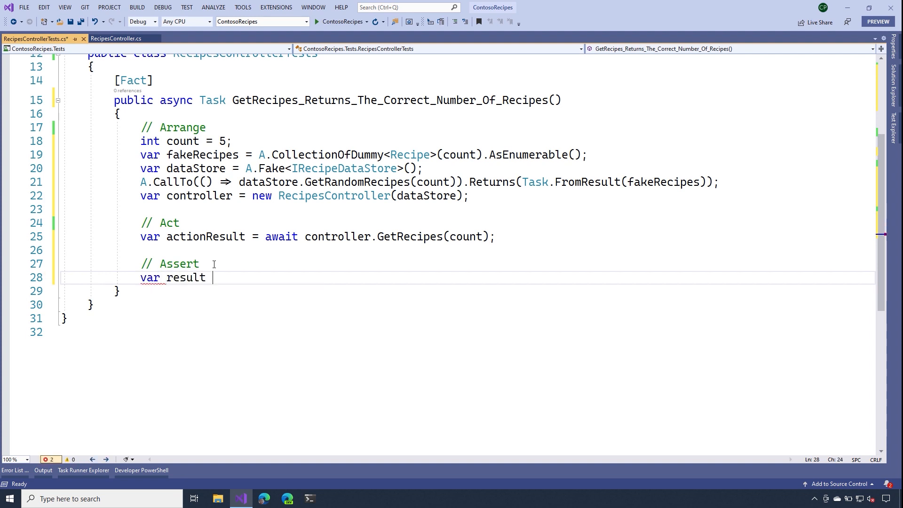
type("=")
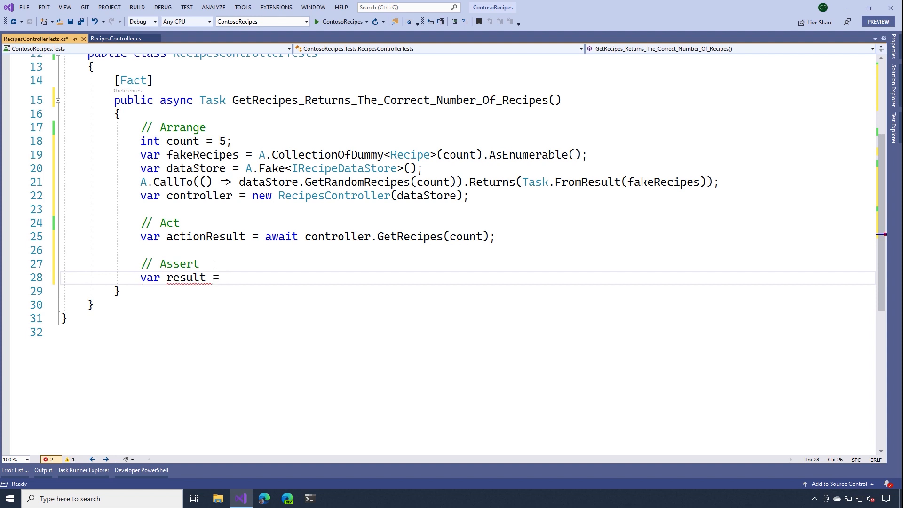
type("actionResult.Result as O")
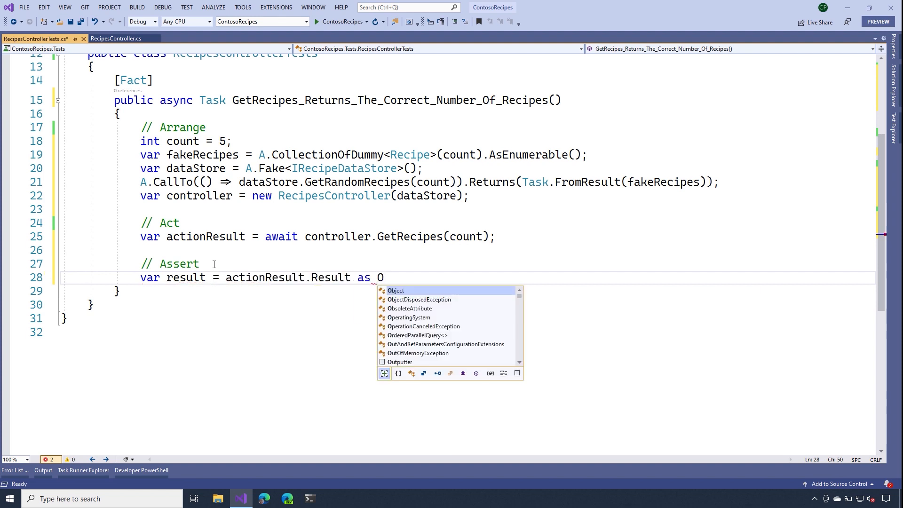
type("kObjectResult;")
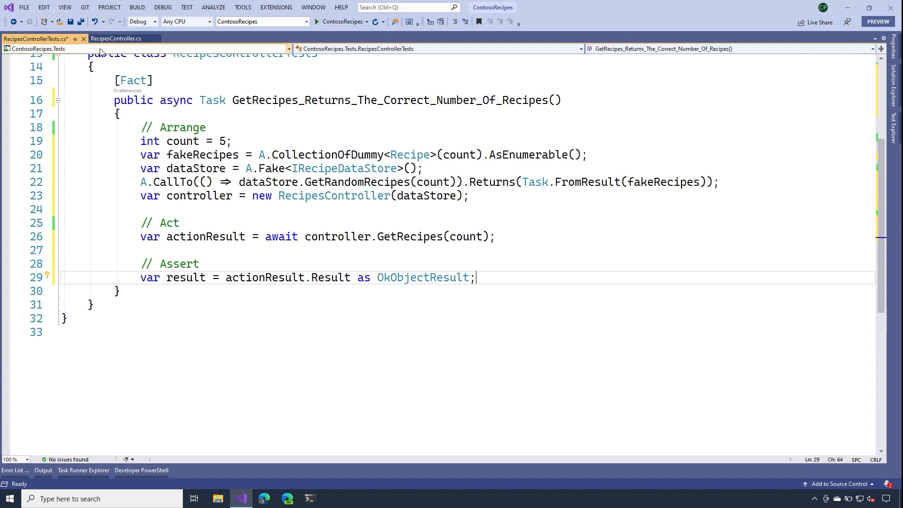
left_click(116, 38)
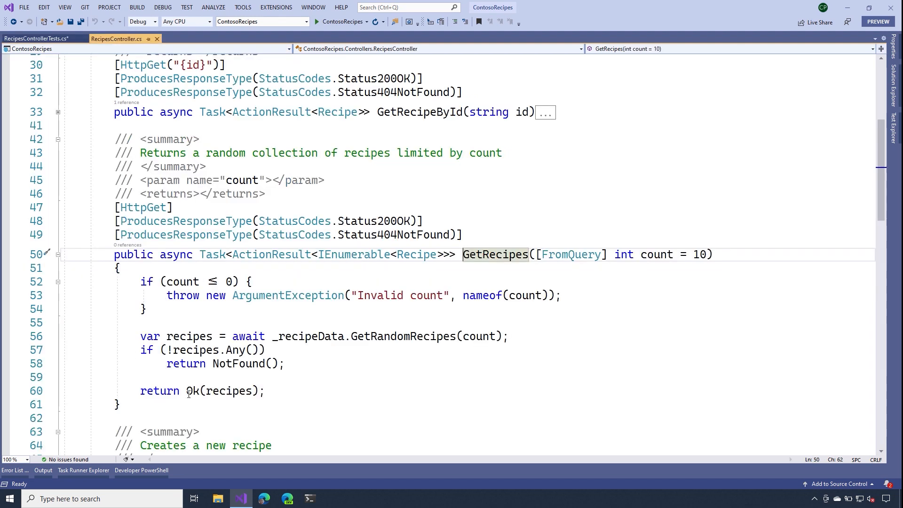
mouse_move(193, 390)
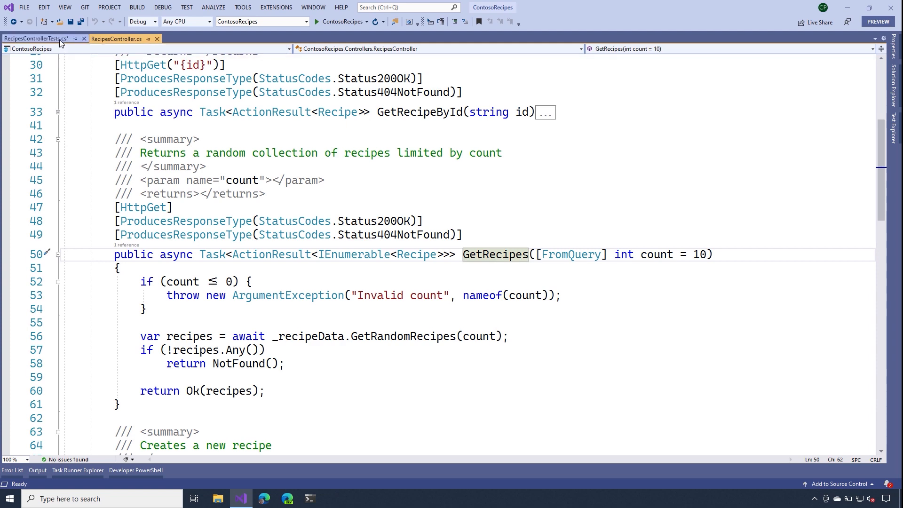
left_click(36, 38)
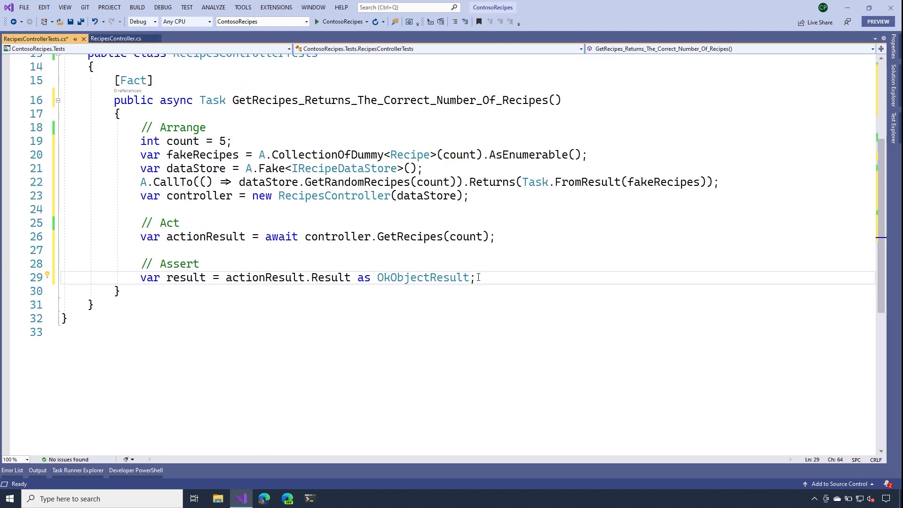
mouse_move(509, 277)
type("var return")
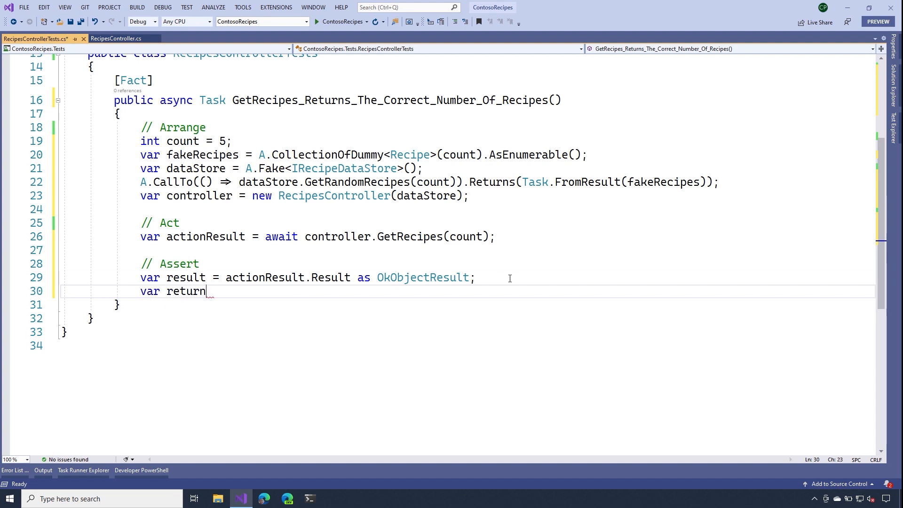
- Read result.Value as IEnumerable<Recipe> into returnRecipes (adding System.Collections.Generic) and assert Equal(count, returnRecipes.Count())
type("Recipes =")
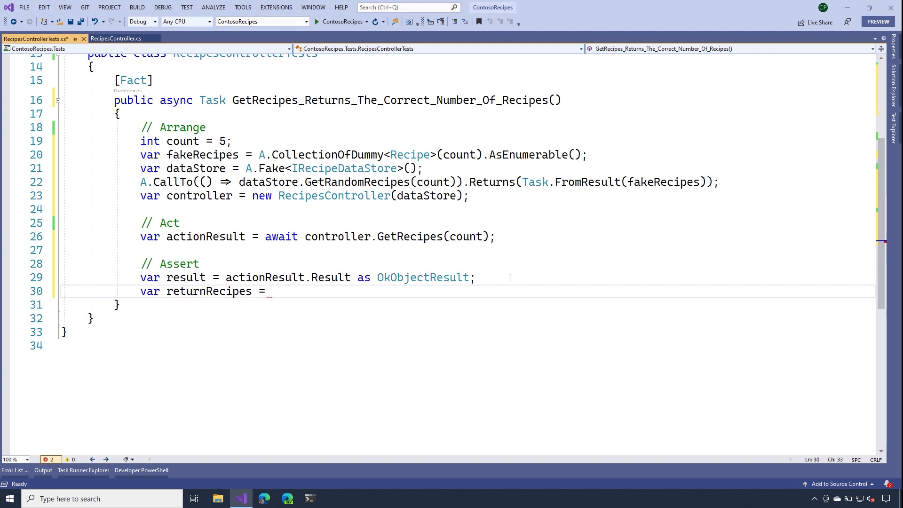
type("result.Value as IEnumerable<Recipe>;")
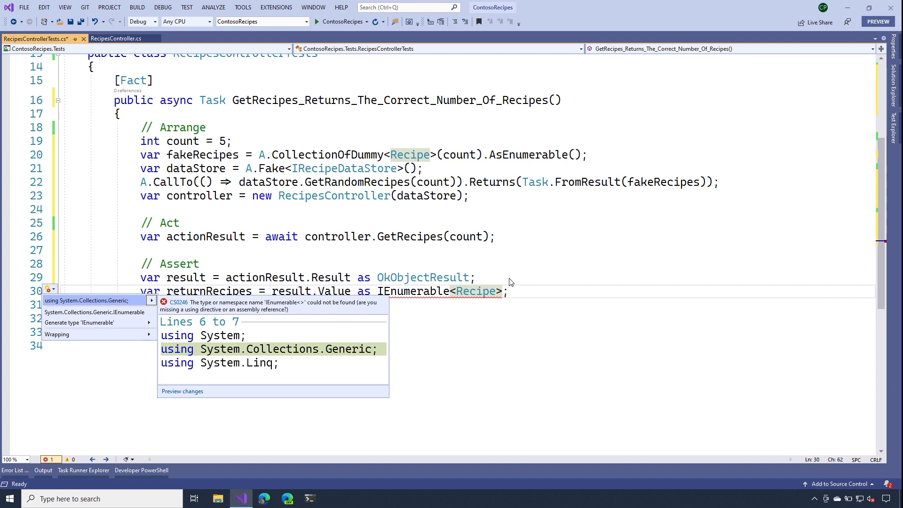
left_click(88, 300)
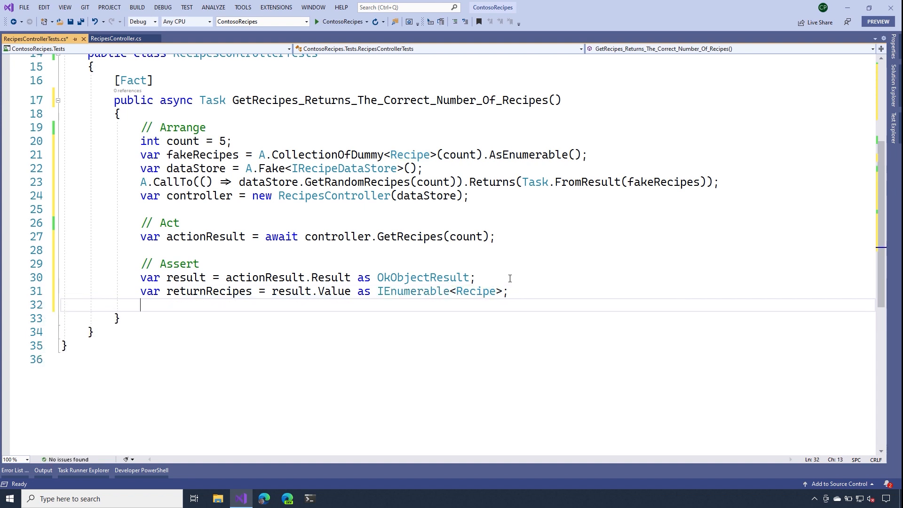
type("Assert")
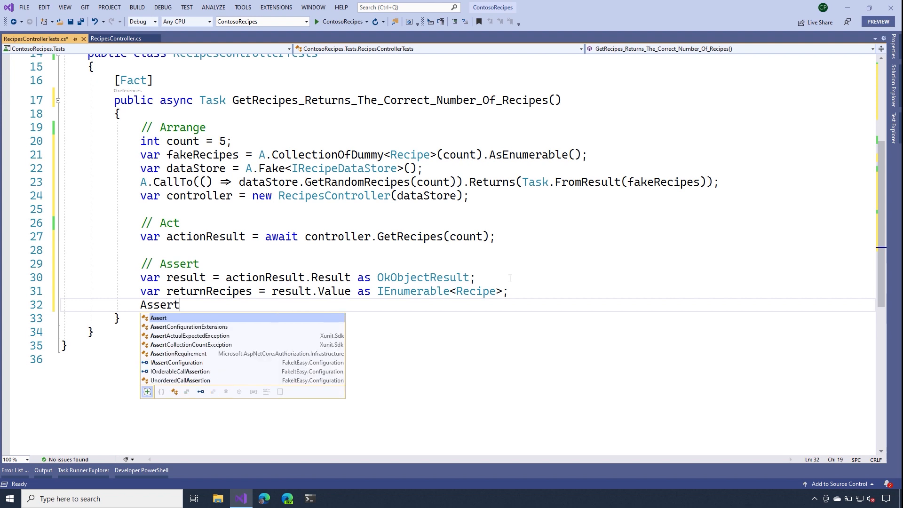
type(".e")
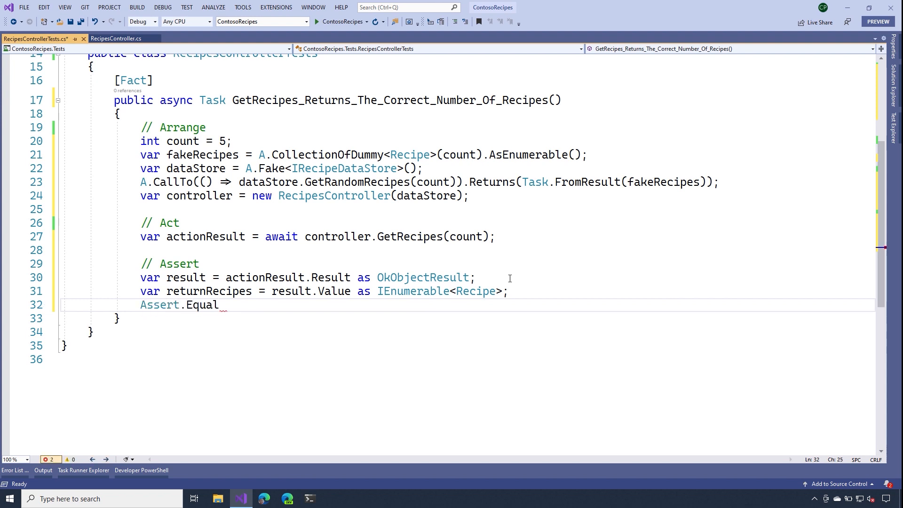
type("()")
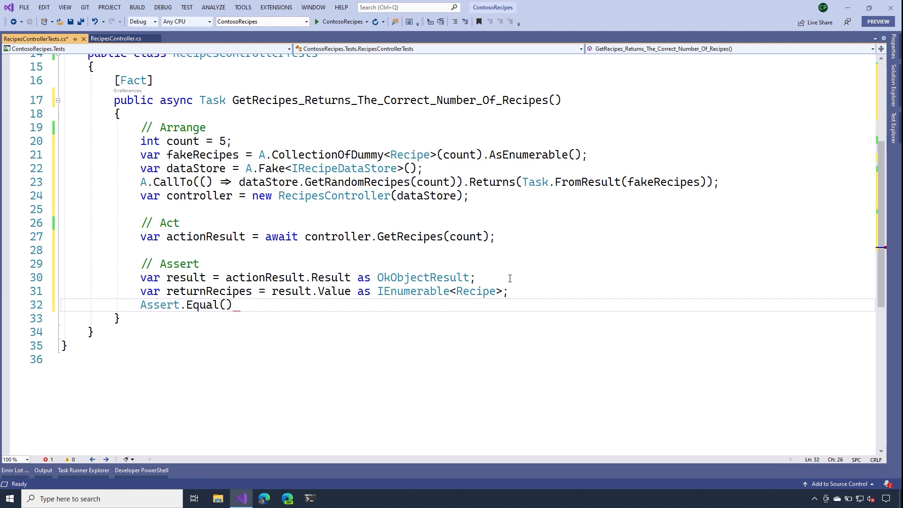
type("count")
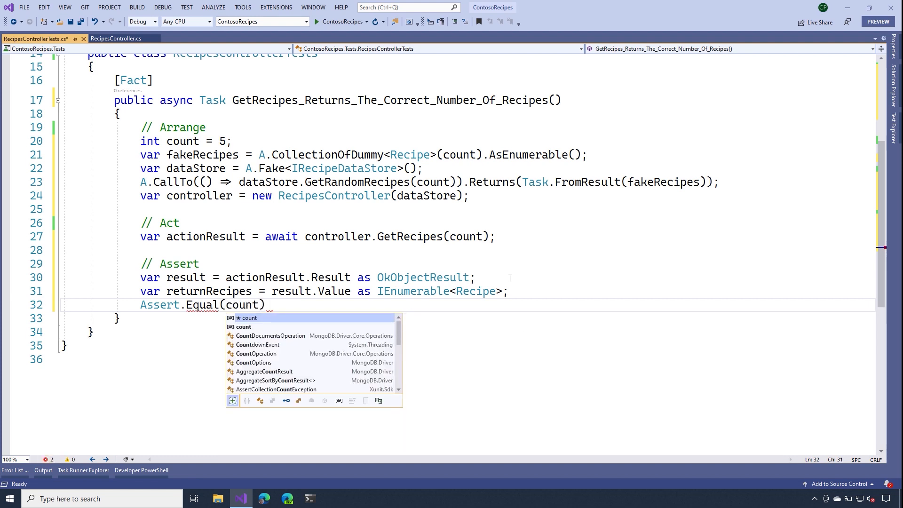
type(", returnRecipes")
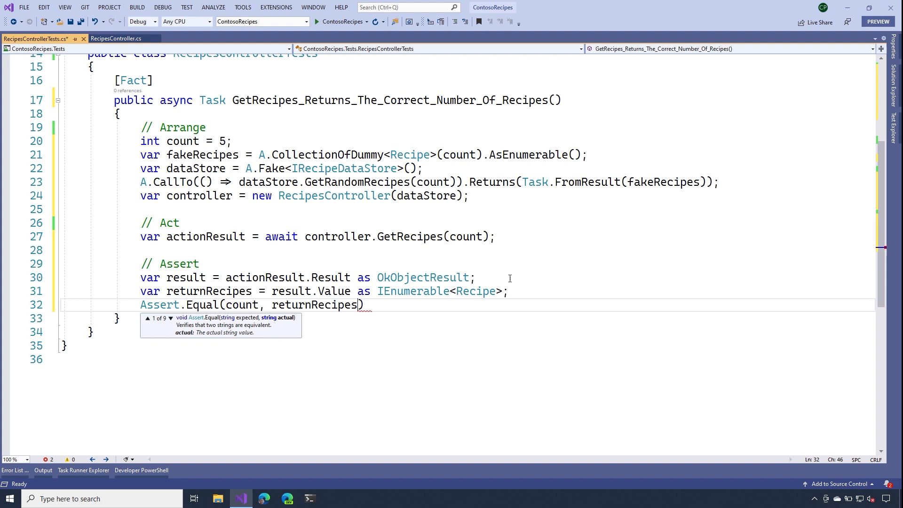
type(".")
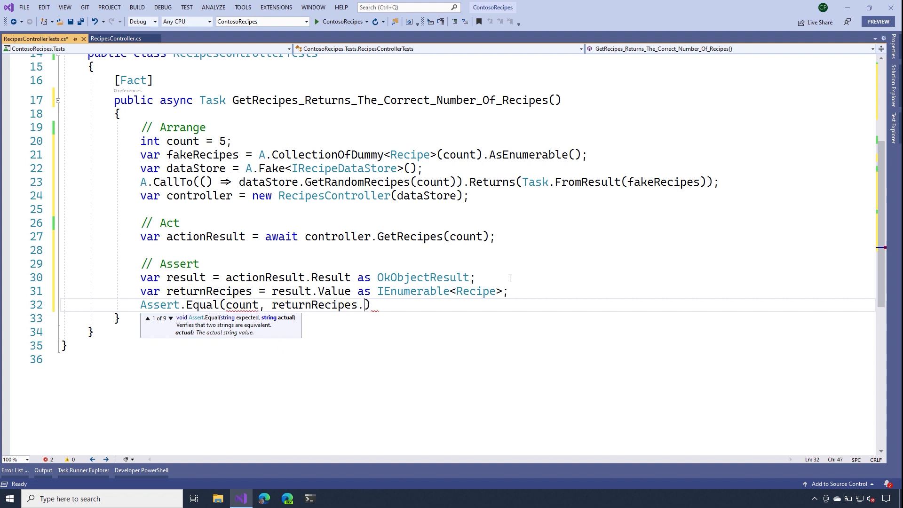
type("Count(")
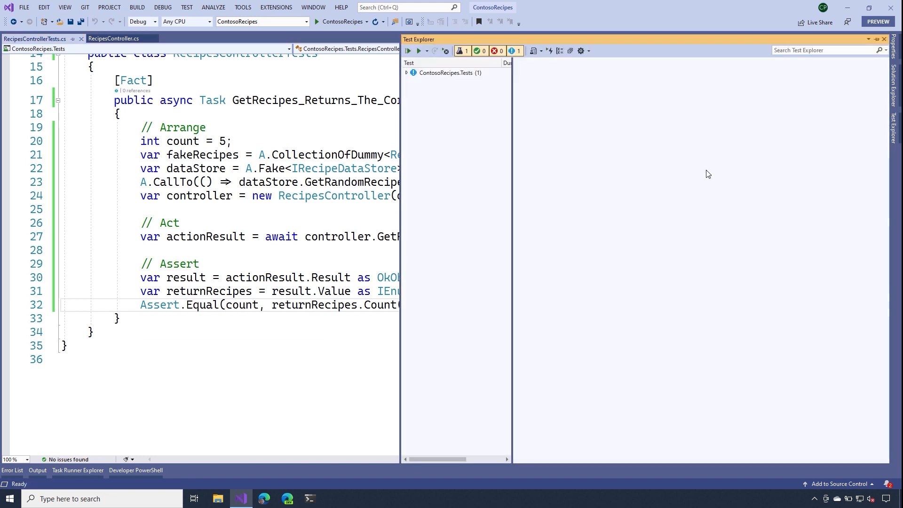
- Expand ContosoRecipes.Tests in Test Explorer and run all tests
left_click(406, 72)
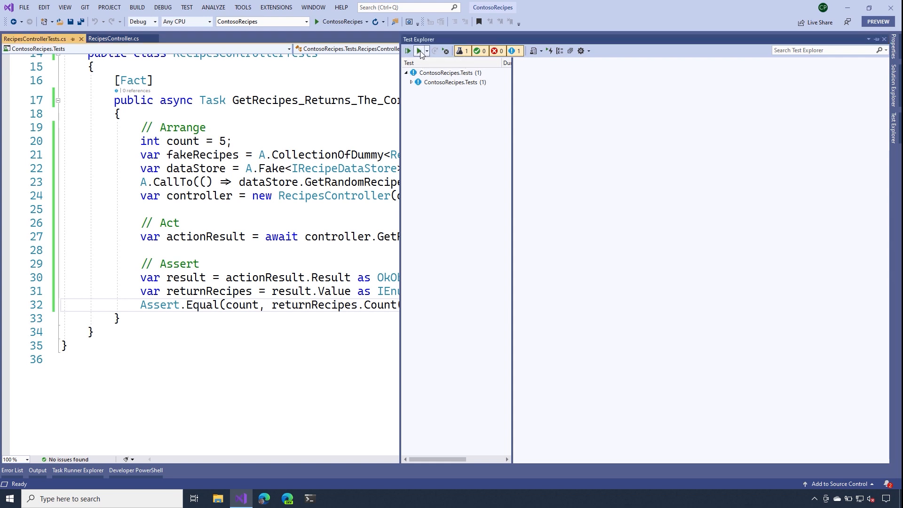
left_click(408, 51)
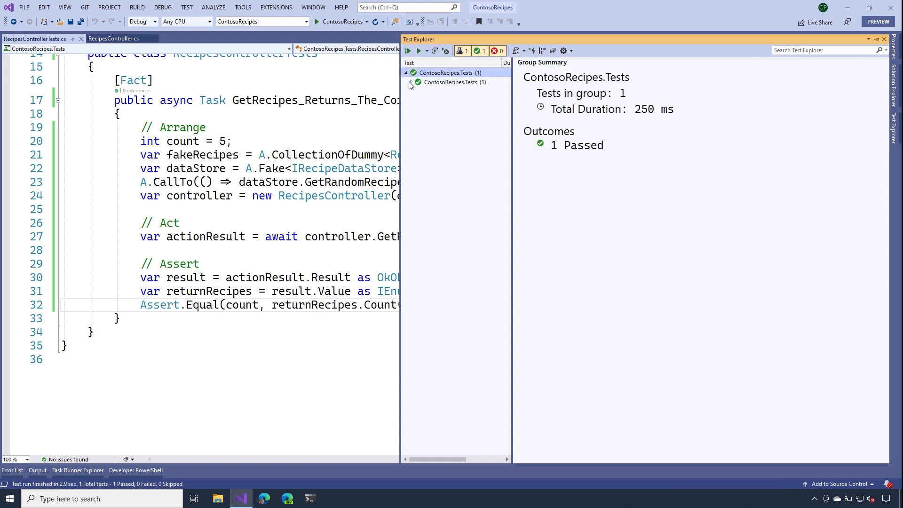